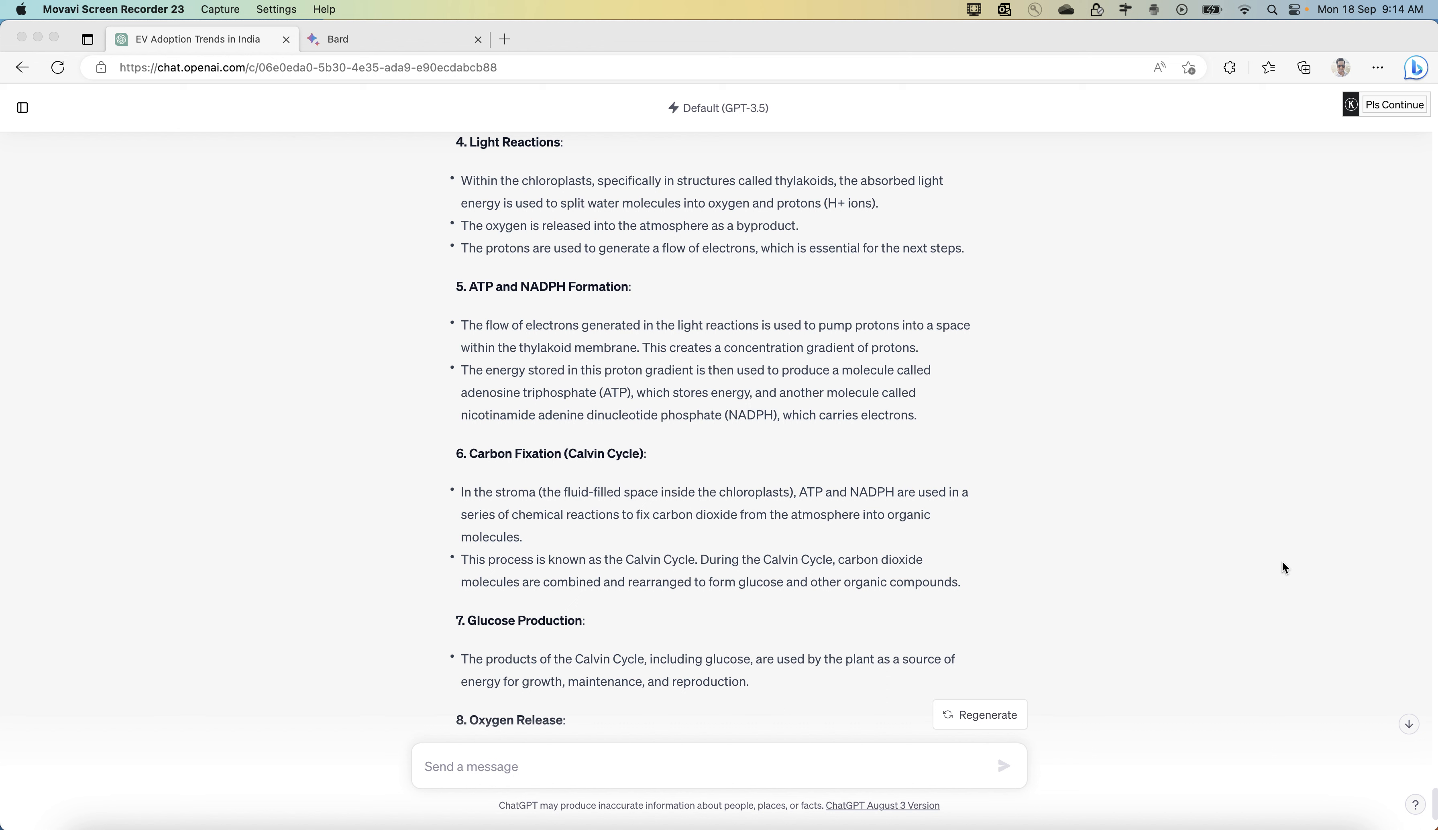
pyautogui.moveTo(949, 374)
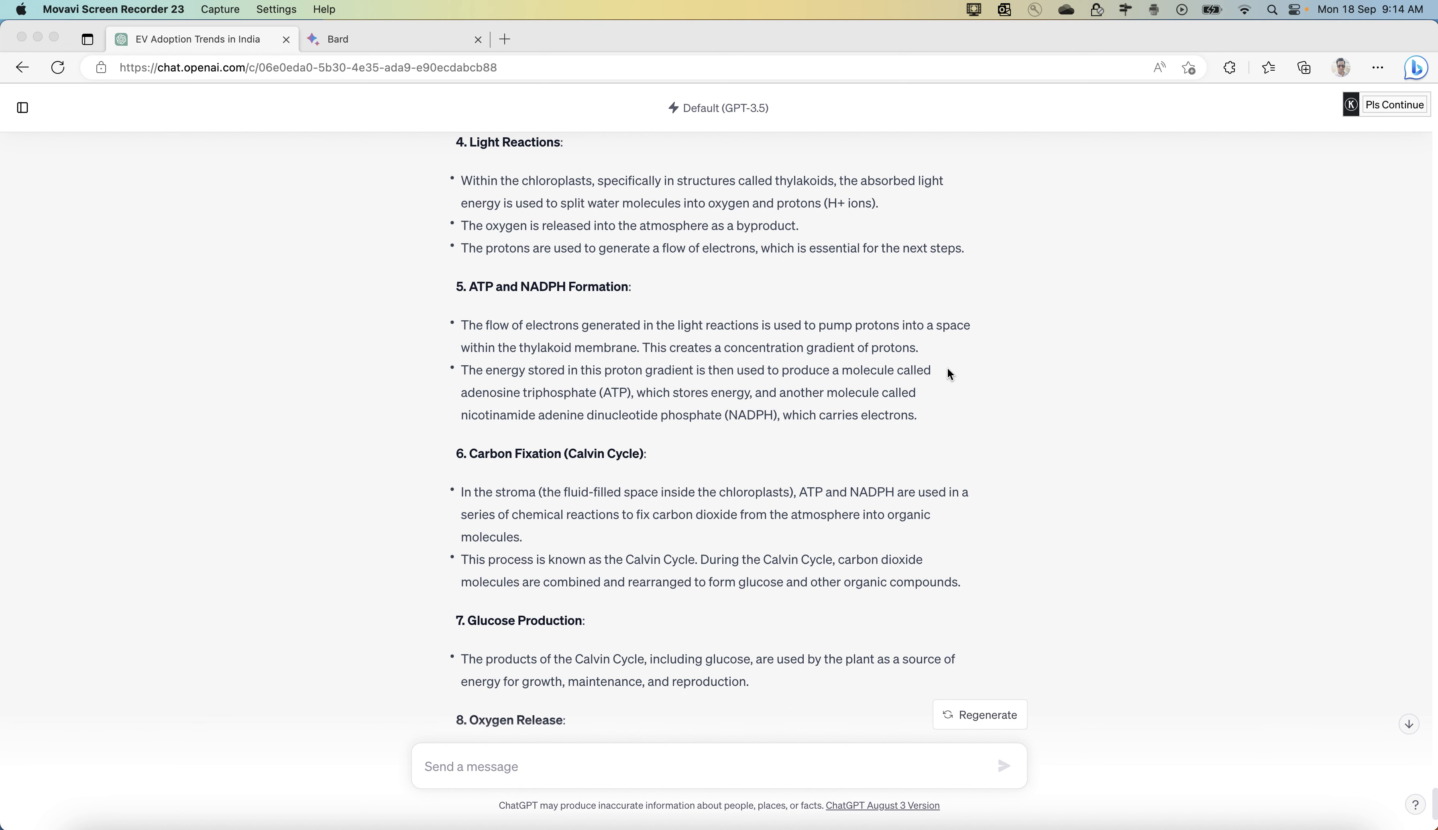
# Bring up the Bing home page in a new Edge tab
pyautogui.click(697, 39)
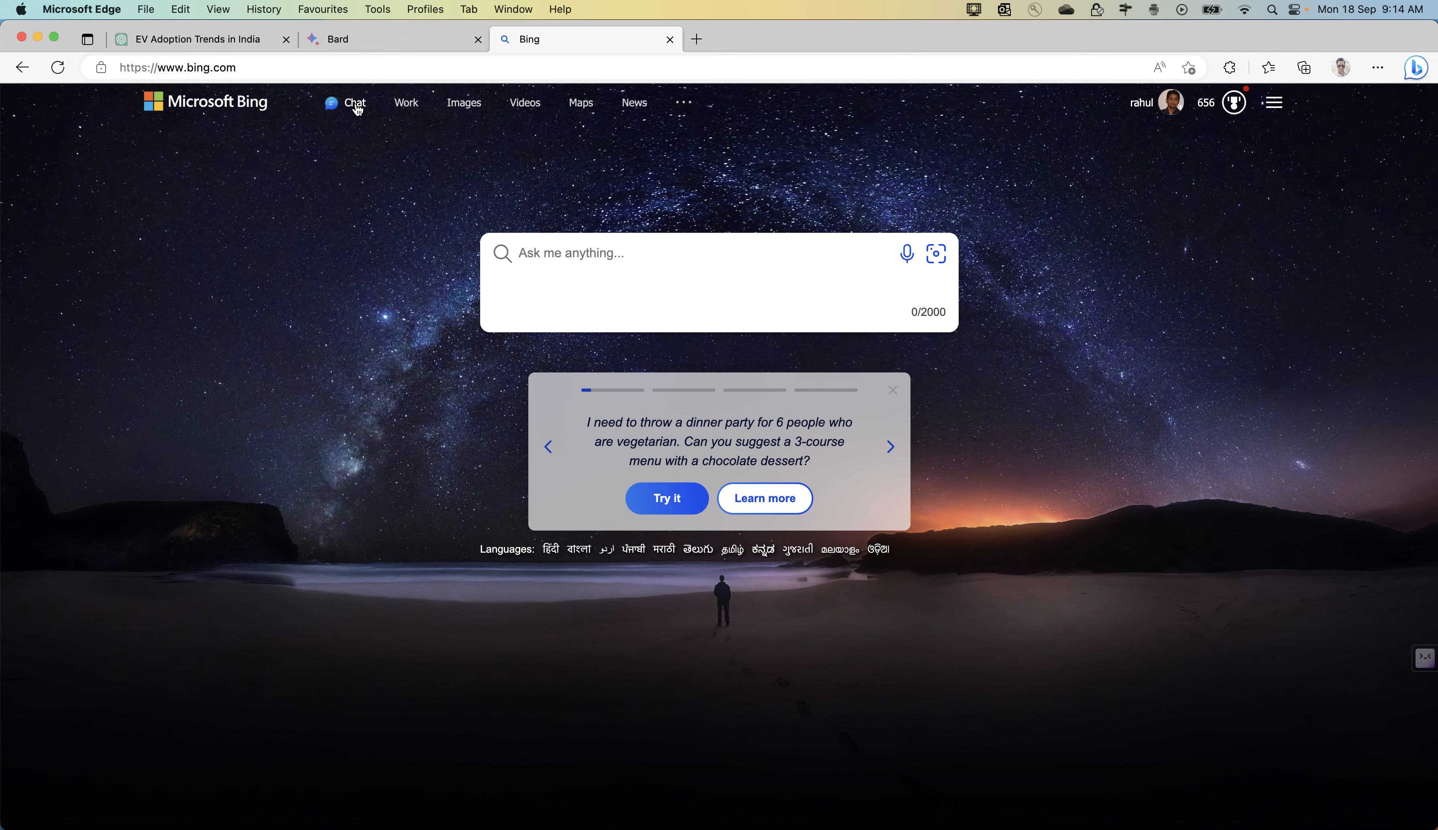
# Enter Bing's Chat conversation from the home page, keeping the Precise style
pyautogui.click(353, 103)
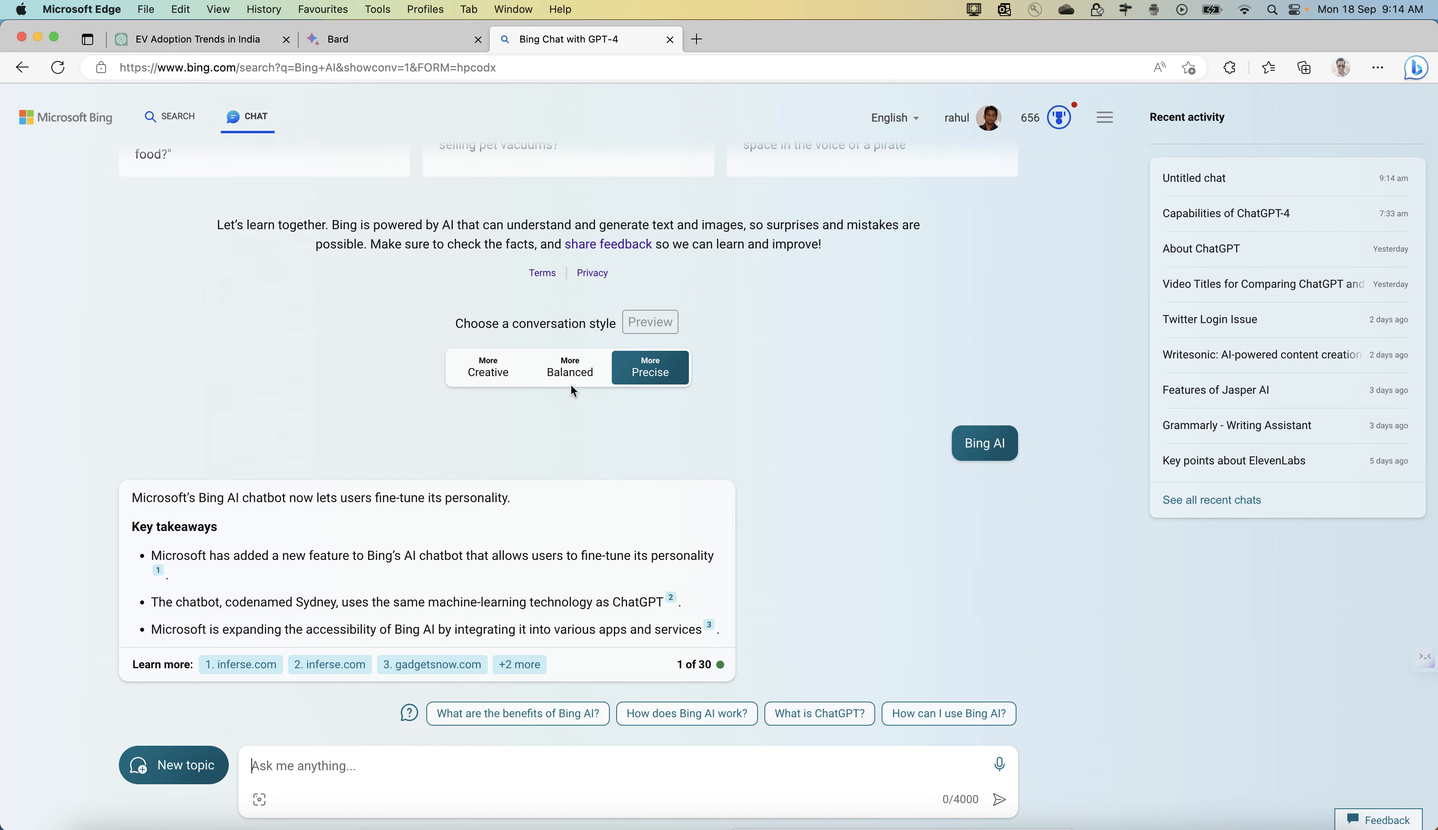
pyautogui.moveTo(679, 392)
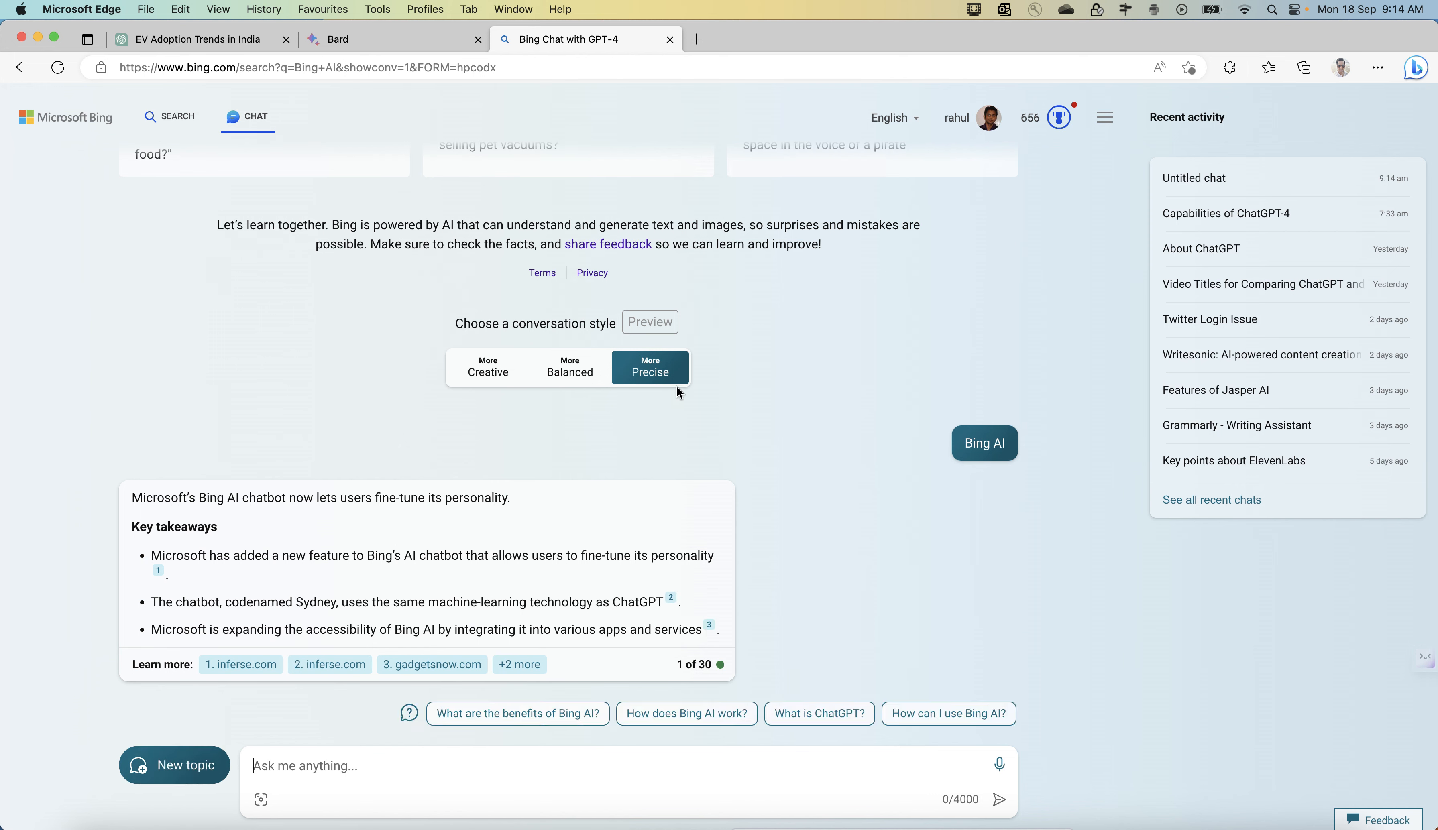
pyautogui.moveTo(743, 474)
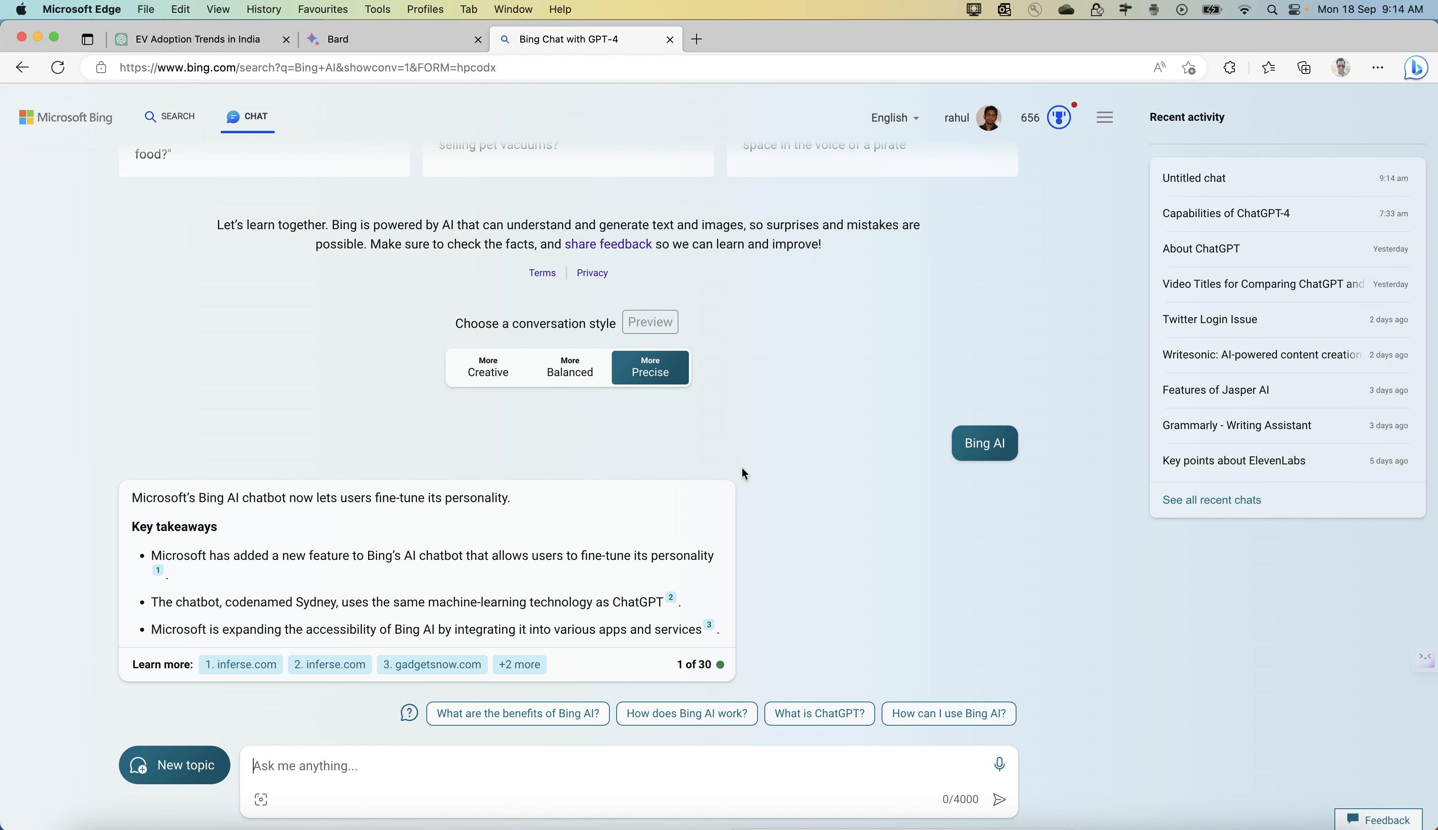
pyautogui.moveTo(787, 393)
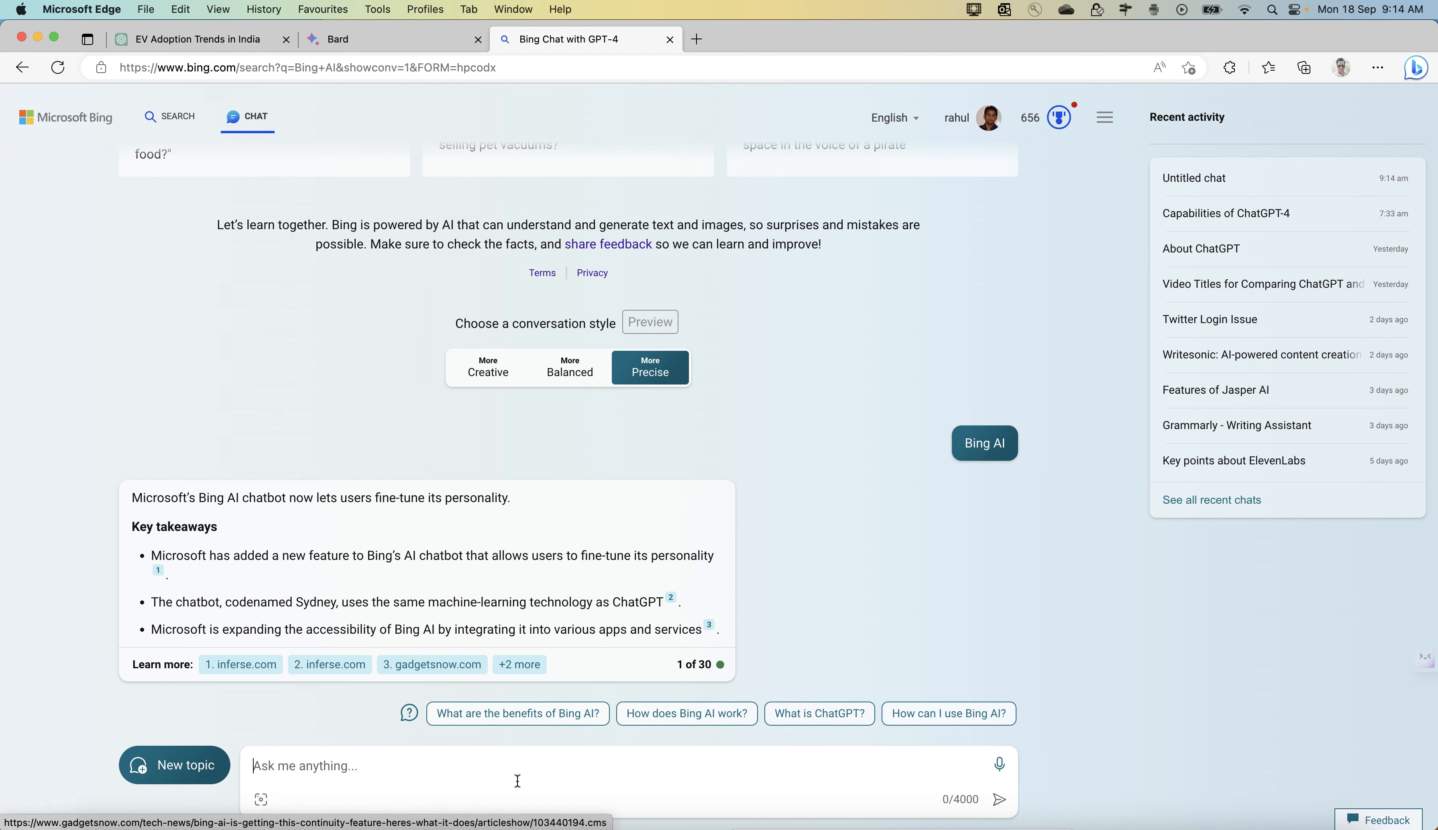
pyautogui.moveTo(811, 546)
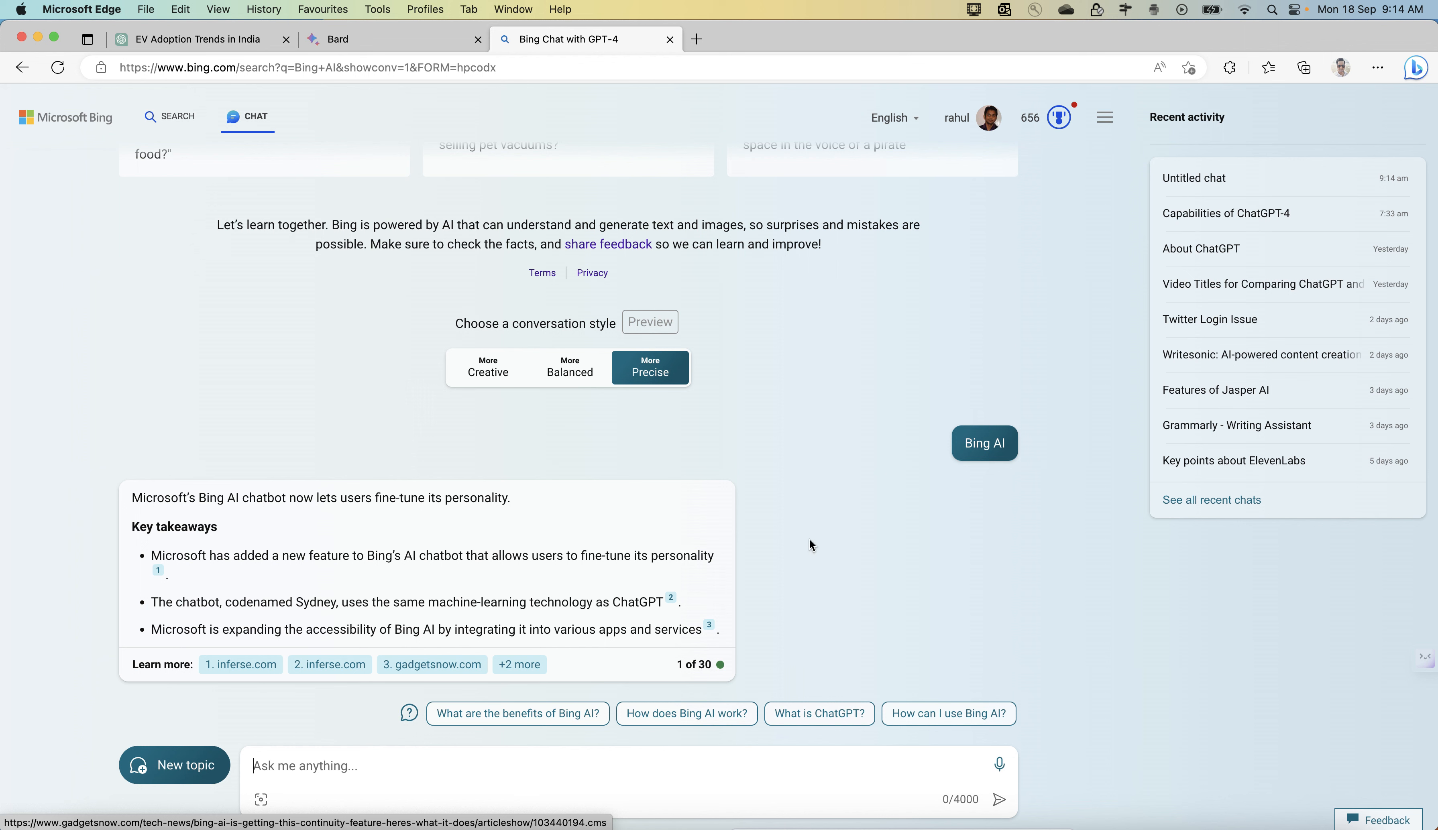
pyautogui.moveTo(1238, 425)
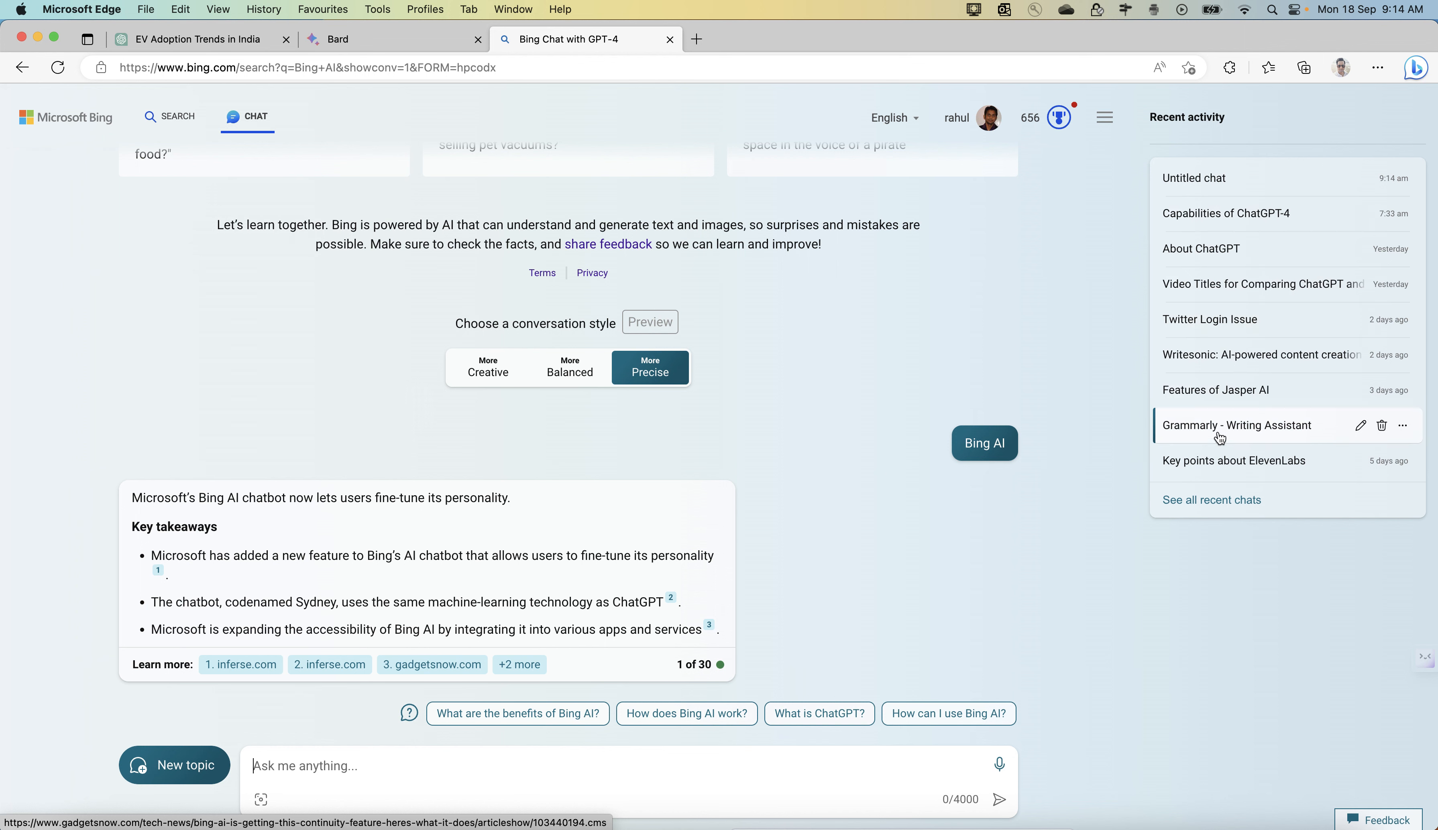
pyautogui.moveTo(1241, 571)
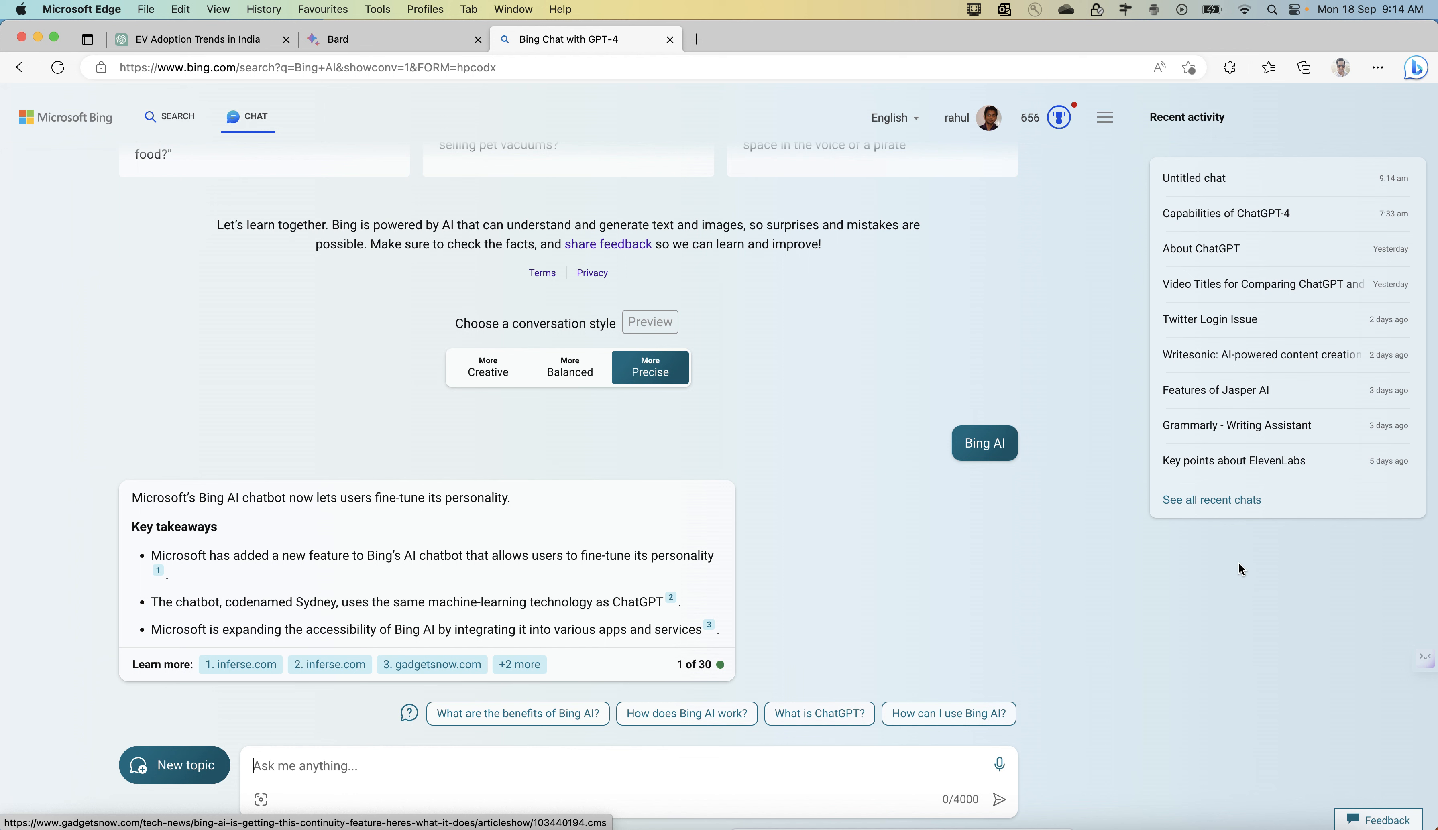
pyautogui.moveTo(1245, 583)
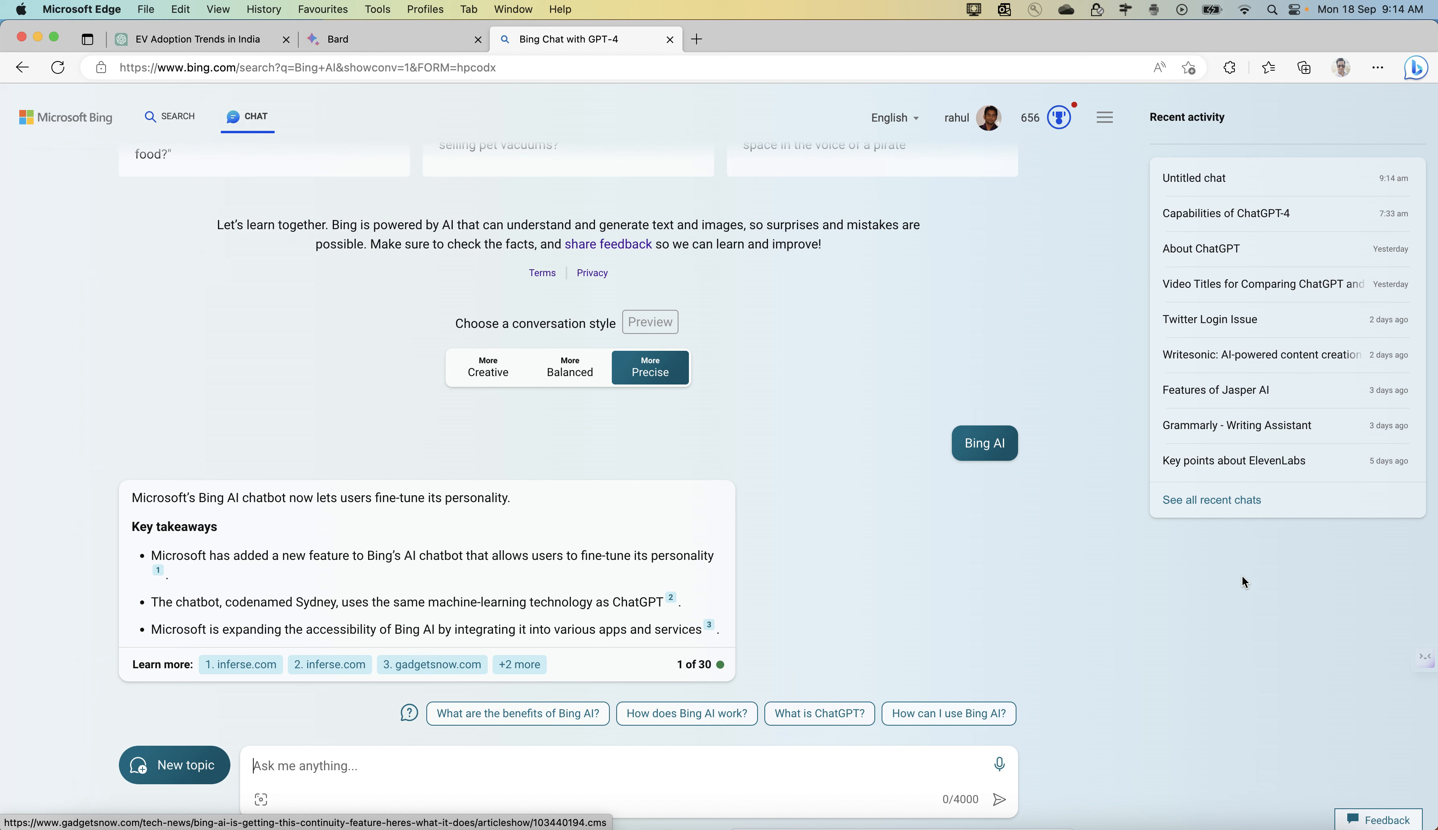
pyautogui.moveTo(620, 626)
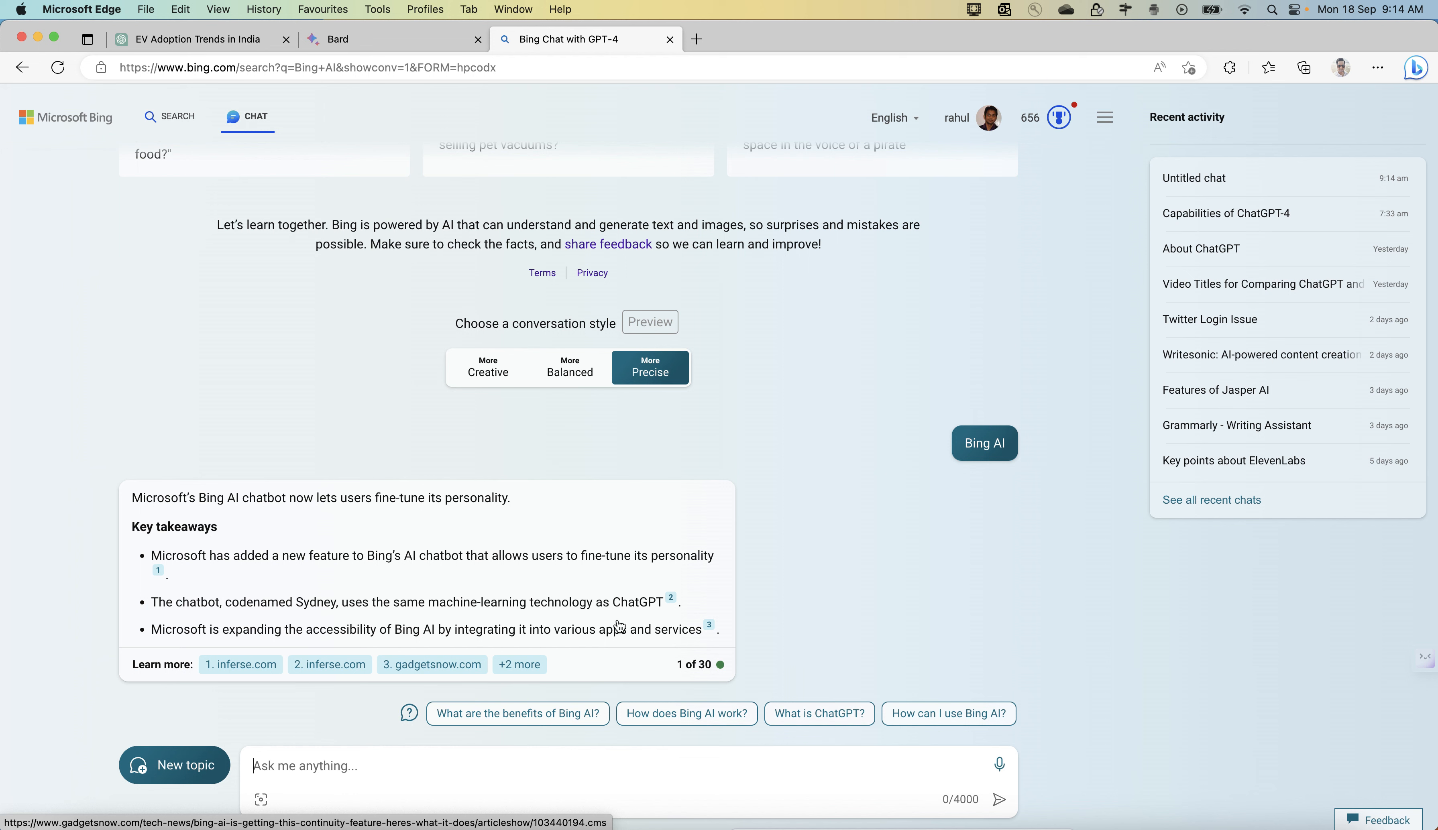
pyautogui.moveTo(257, 808)
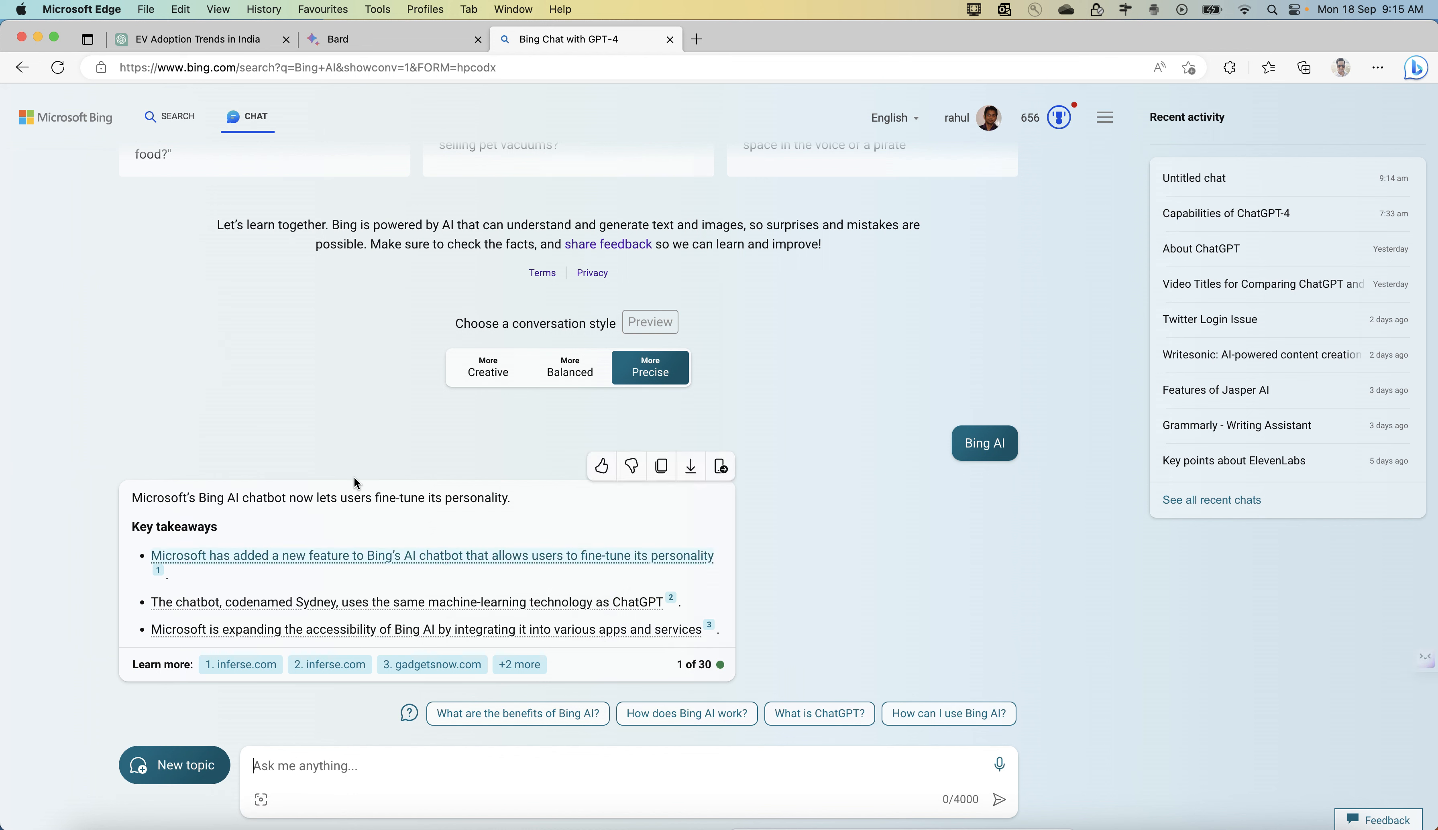
pyautogui.moveTo(359, 450)
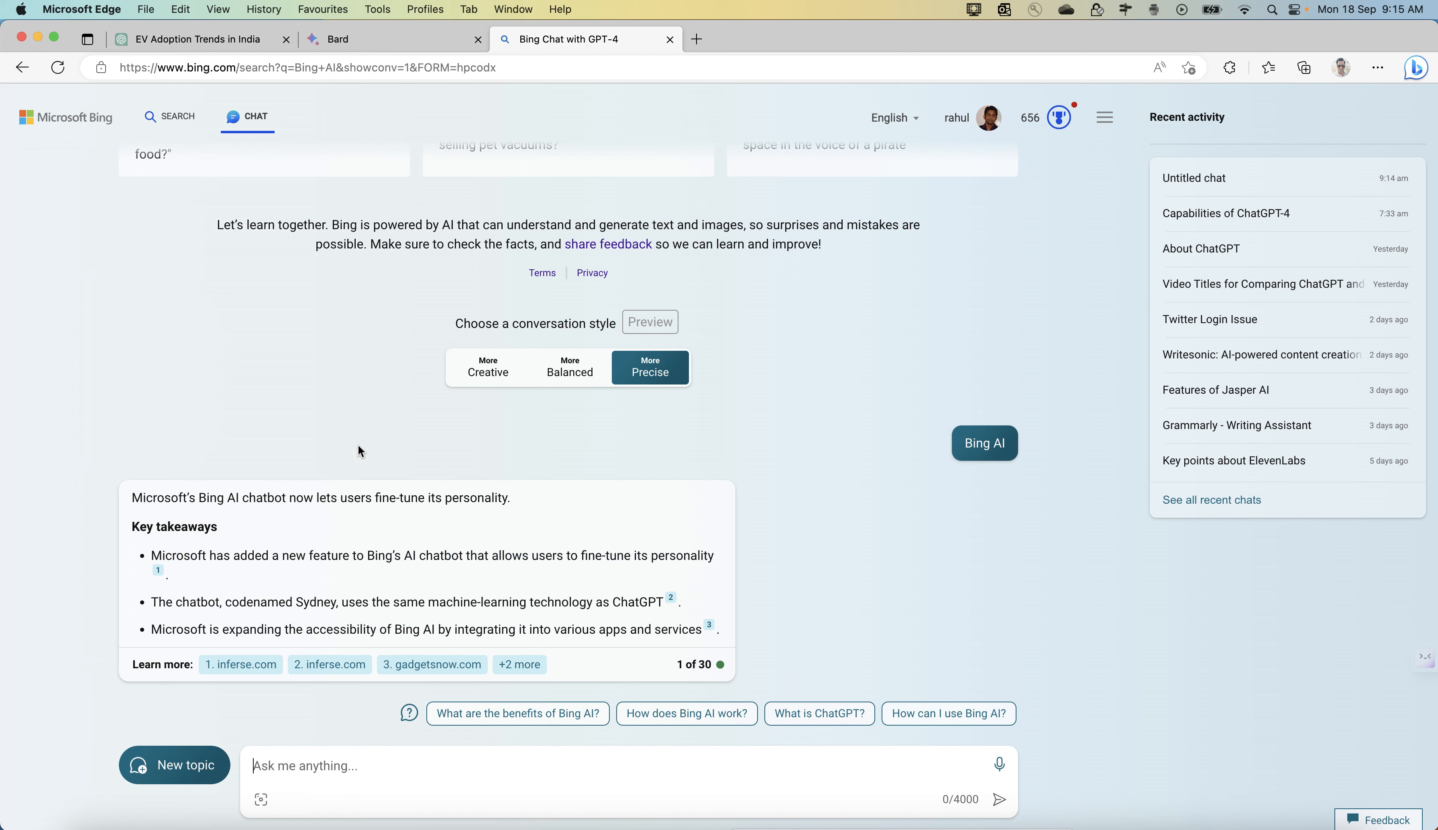
pyautogui.moveTo(311, 759)
pyautogui.write('What do you')
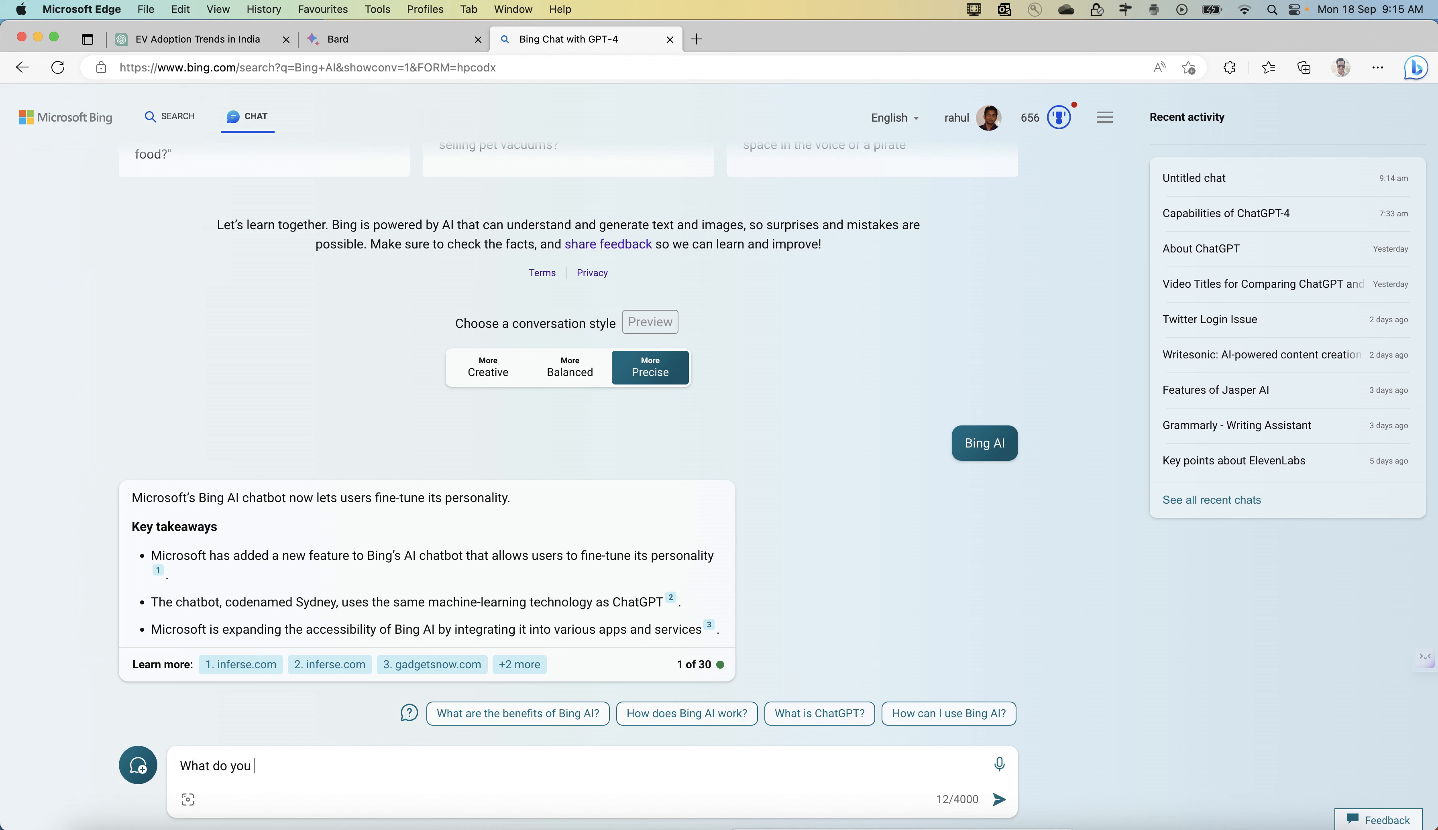
# Finish and send the question on EV adoption, India reaching 30% by 2030, with worldwide figures
pyautogui.write('think about the latest trends')
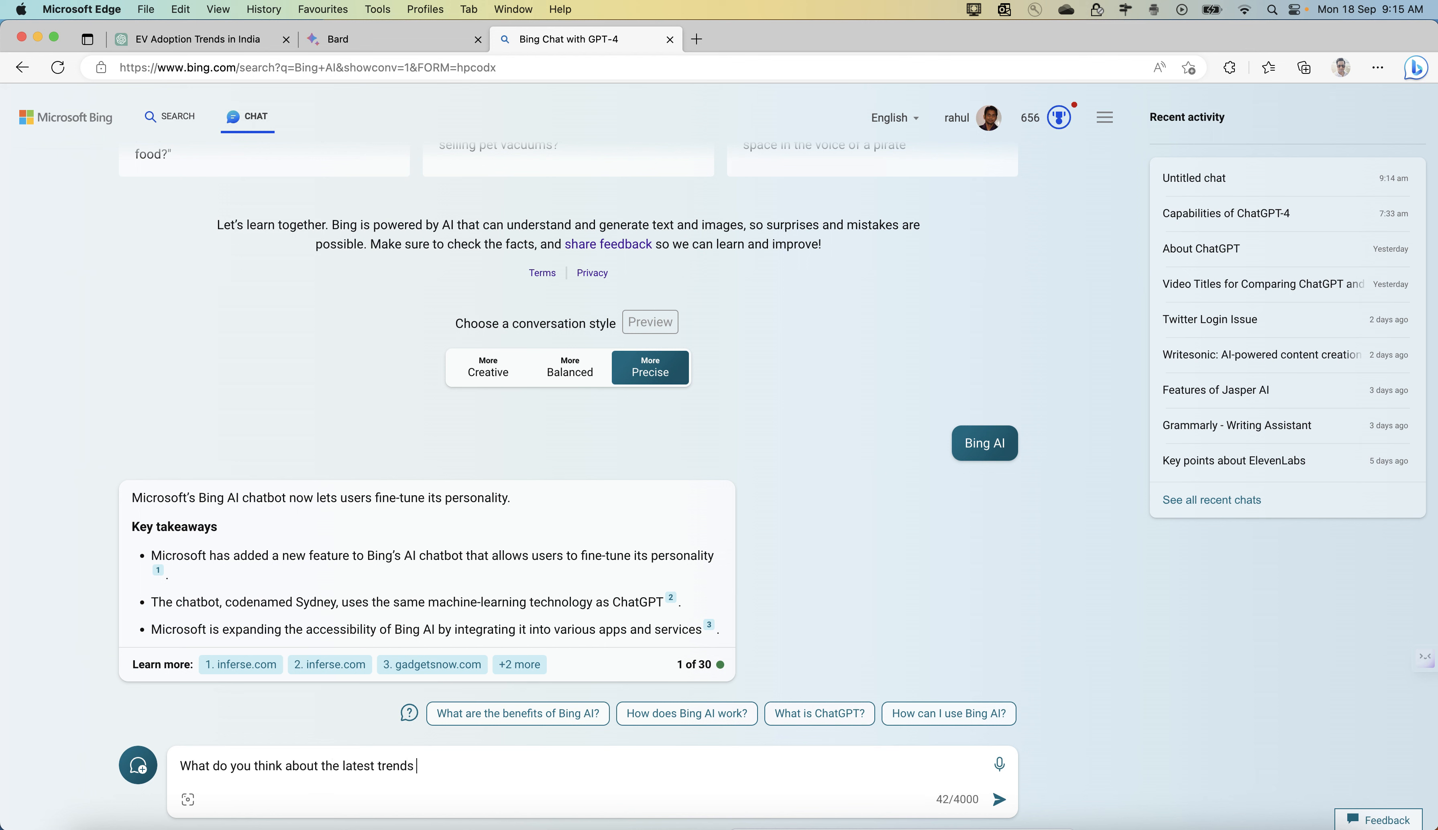
pyautogui.write('of EV')
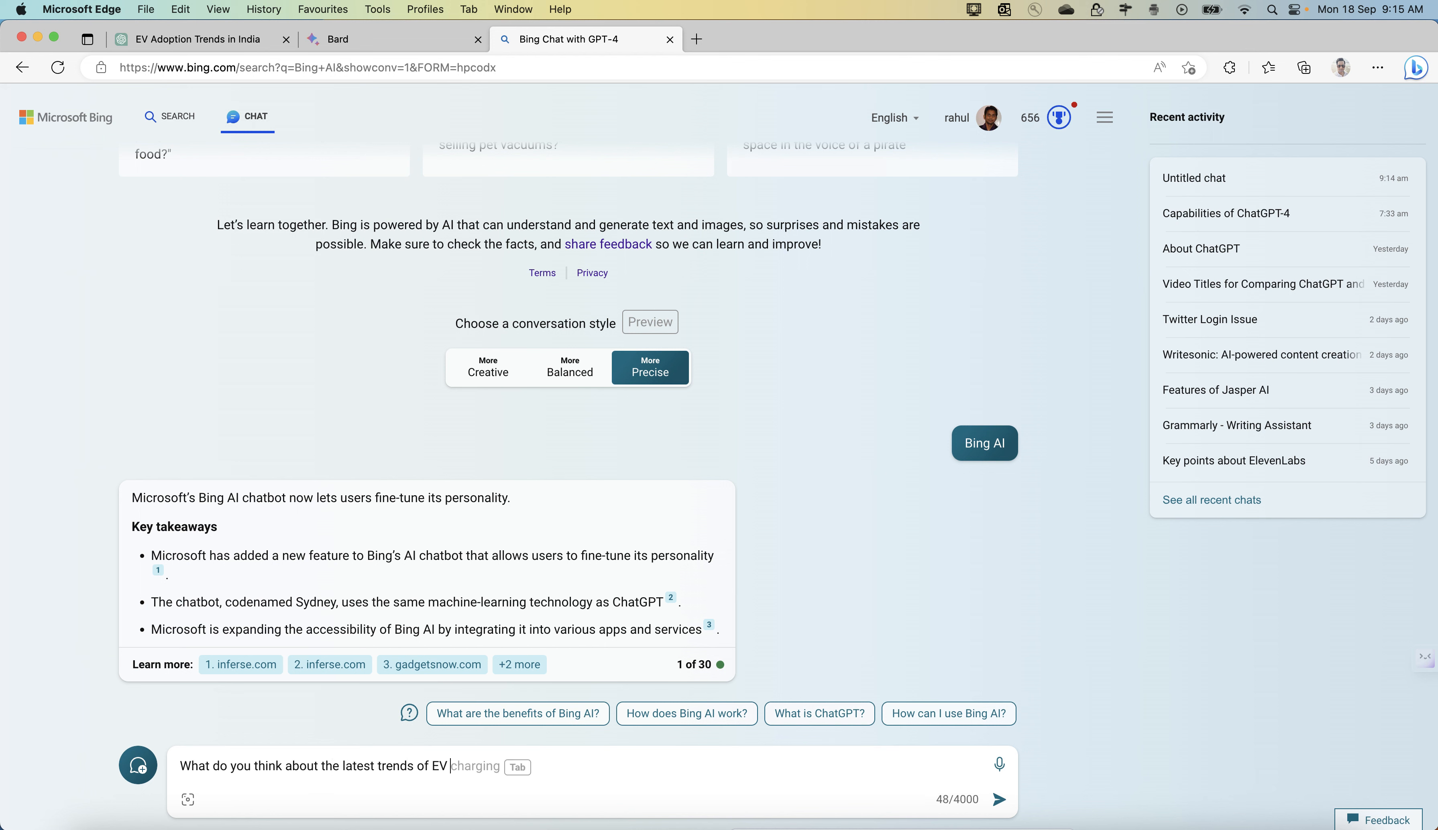
pyautogui.write('adoption')
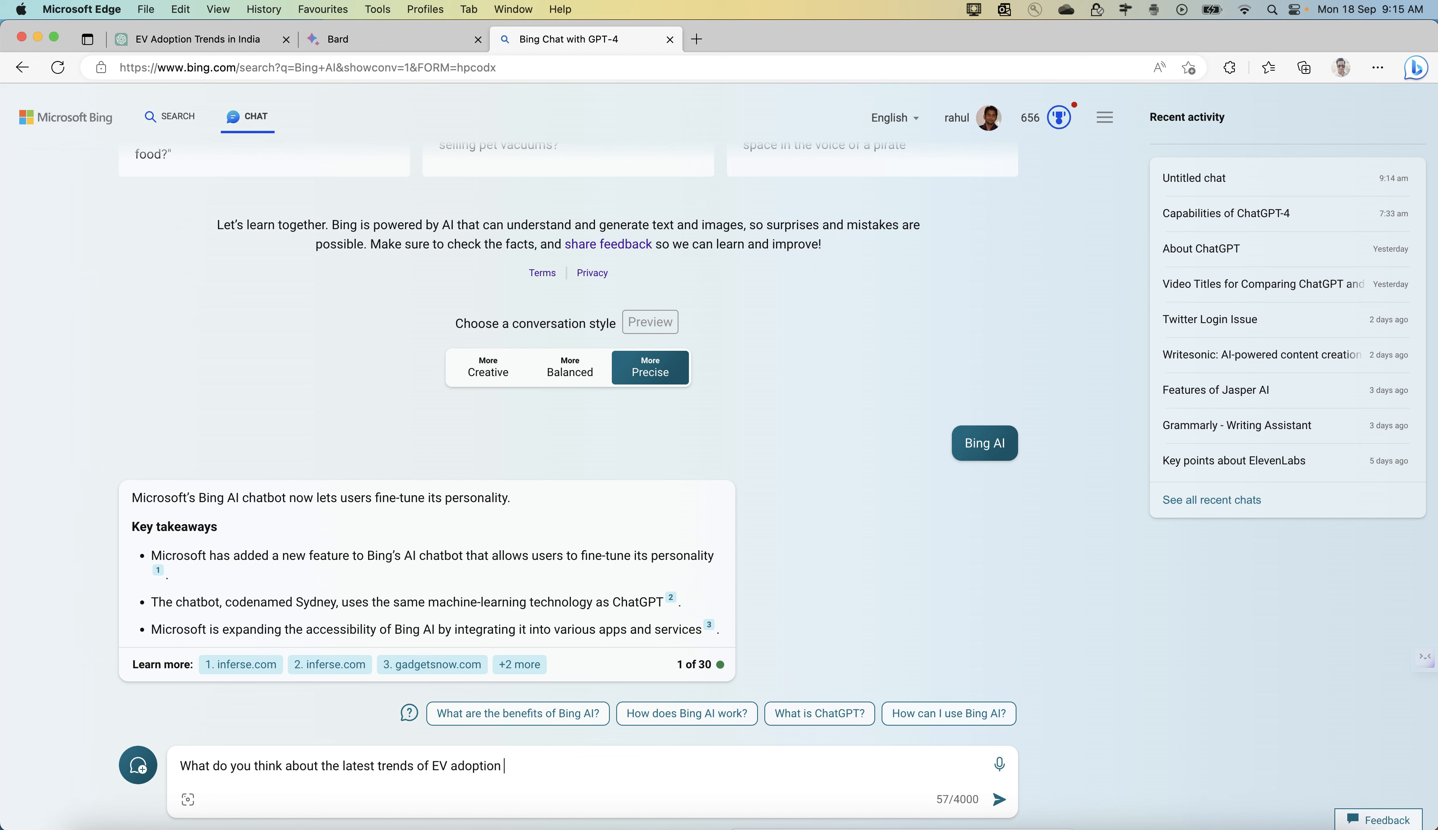
pyautogui.write('and do')
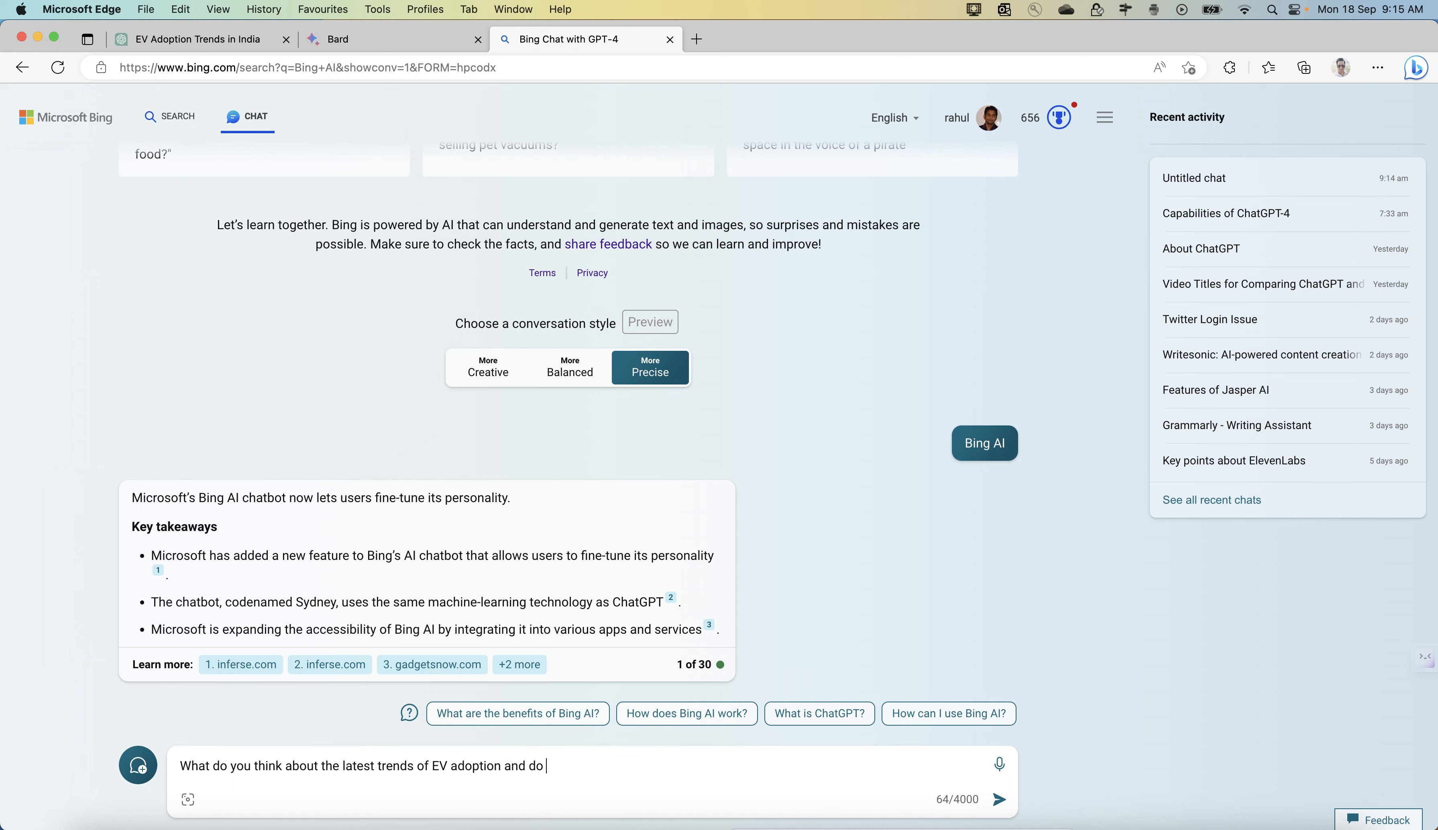
pyautogui.write('you think')
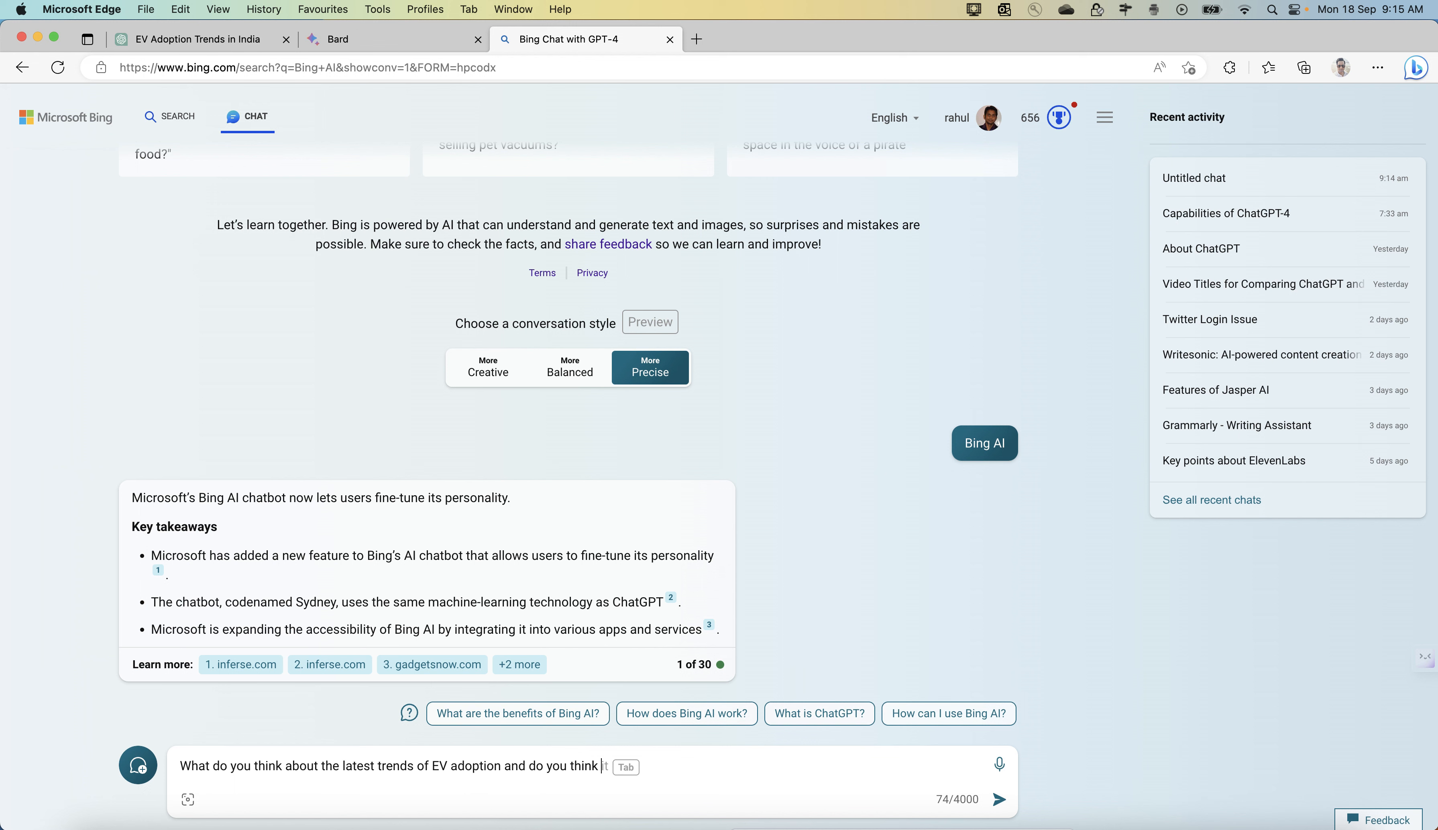
pyautogui.write('india should')
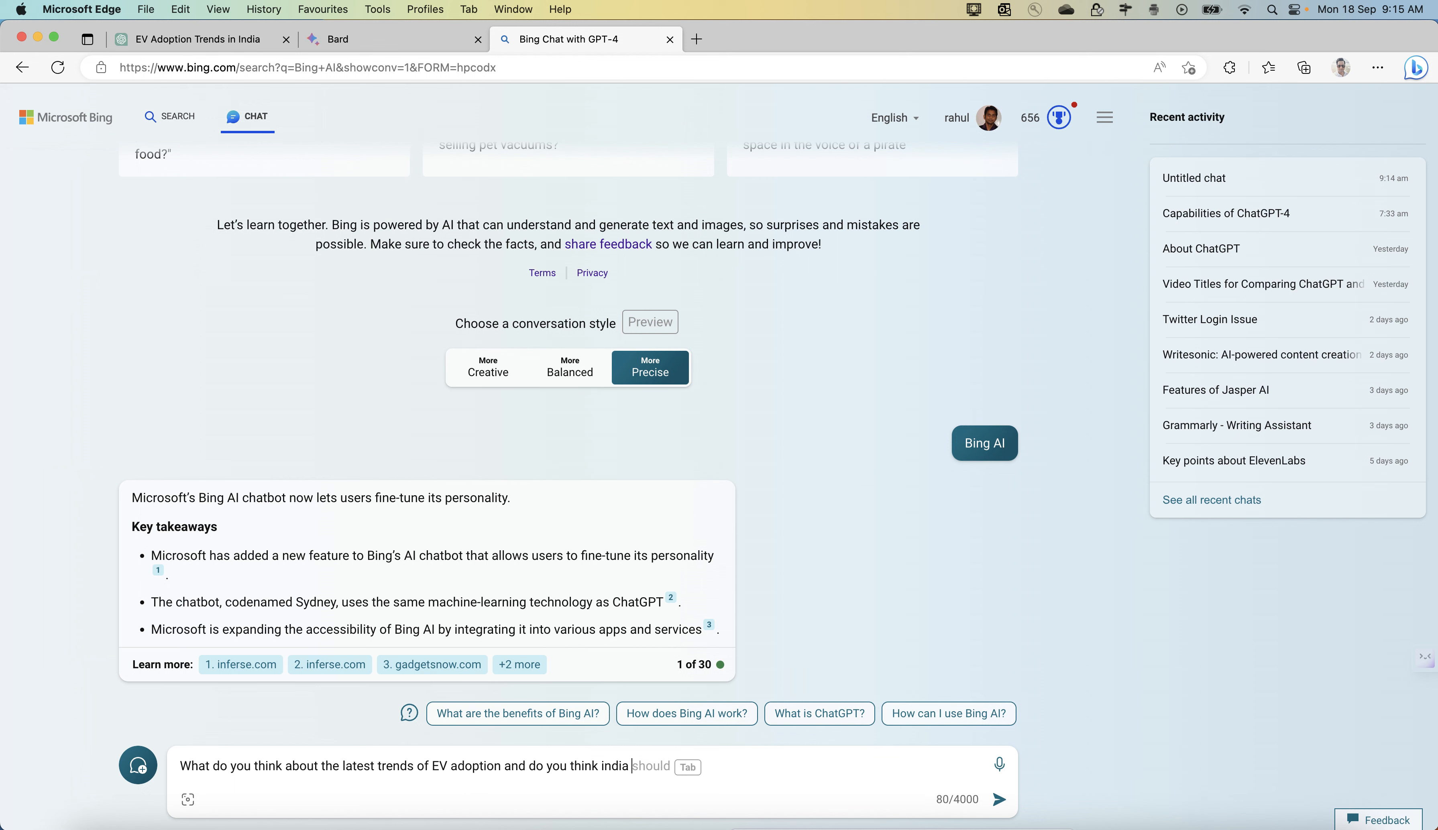
pyautogui.write('can')
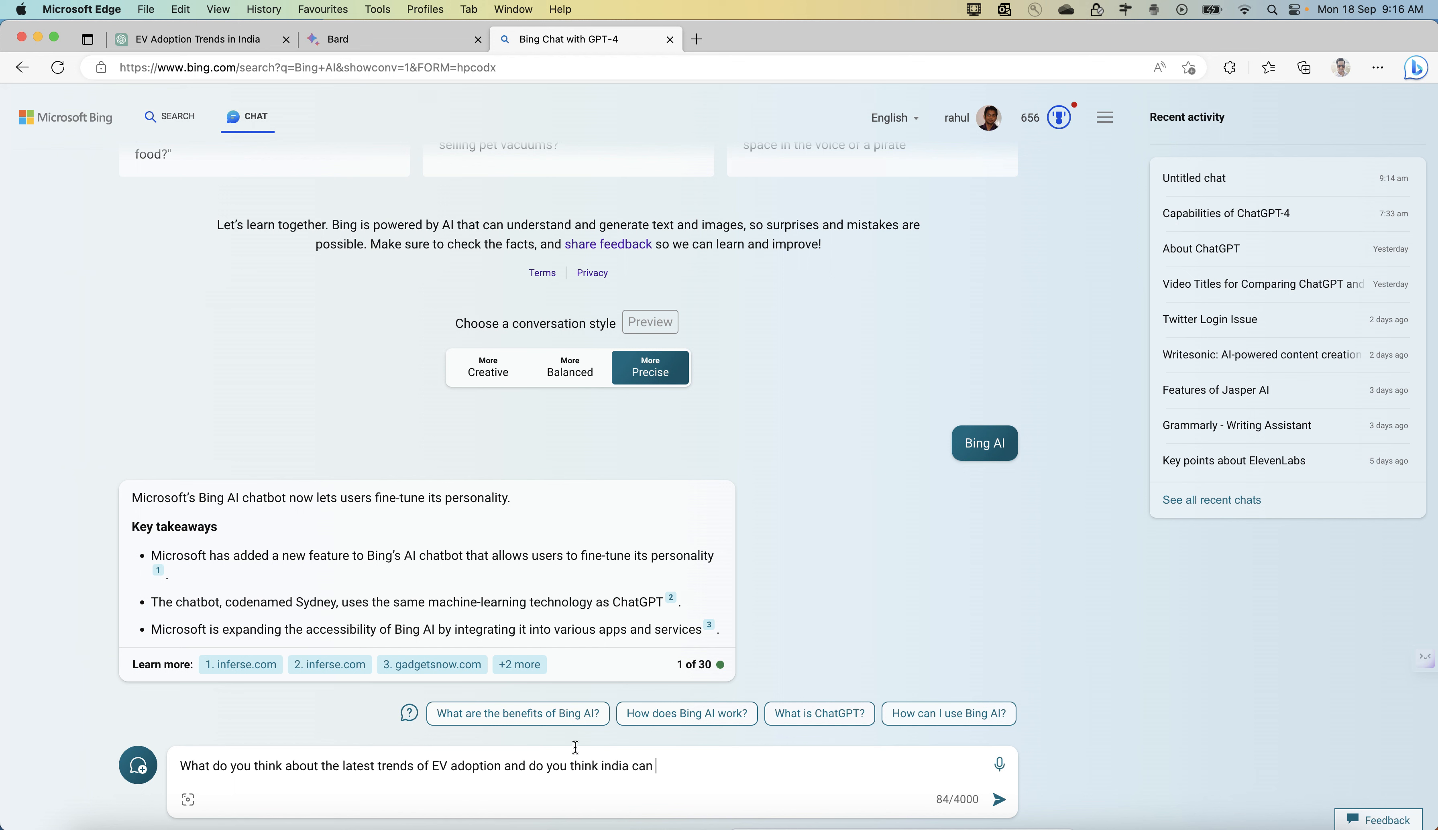
pyautogui.write('adopt')
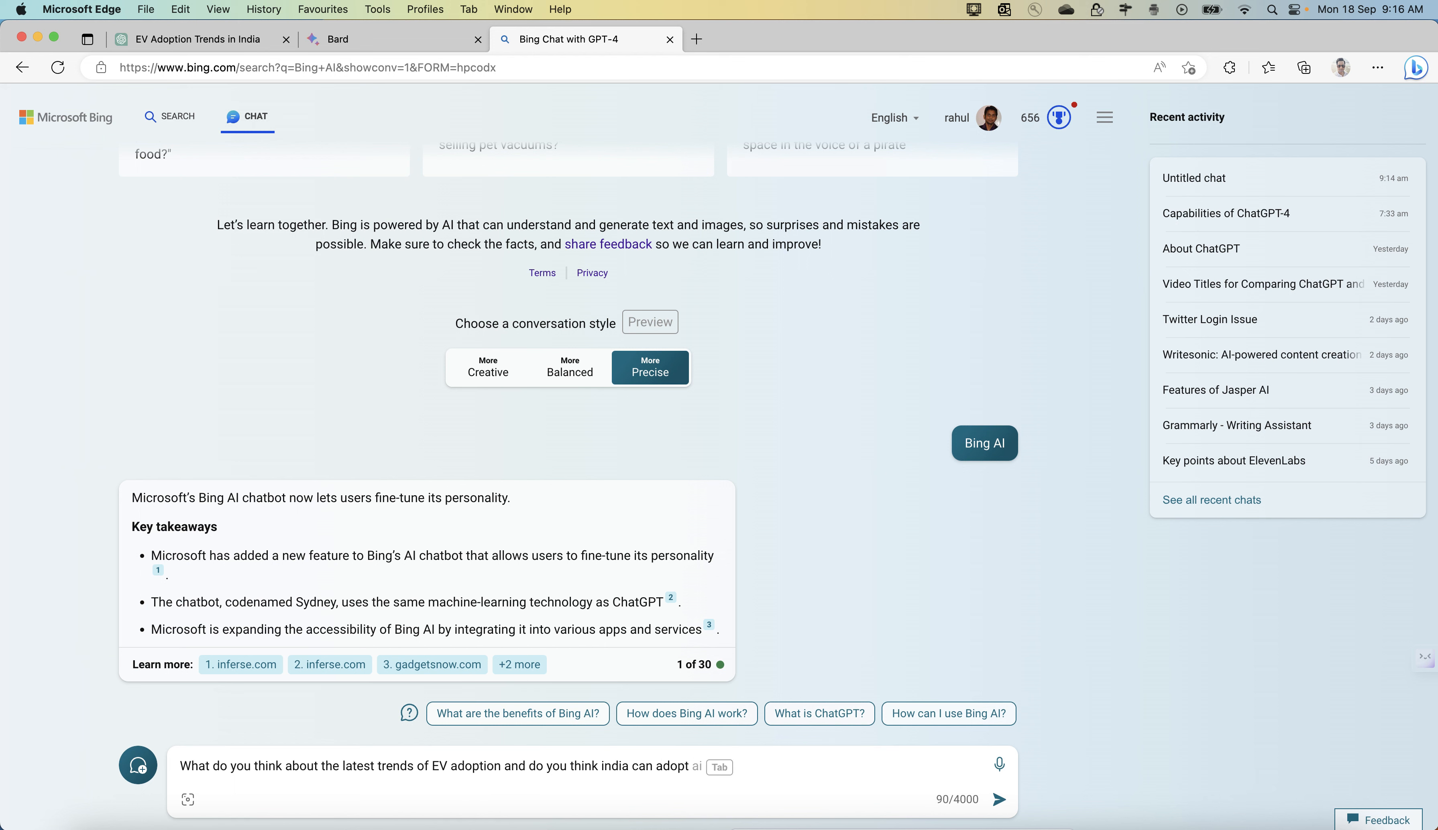
pyautogui.write('even 30')
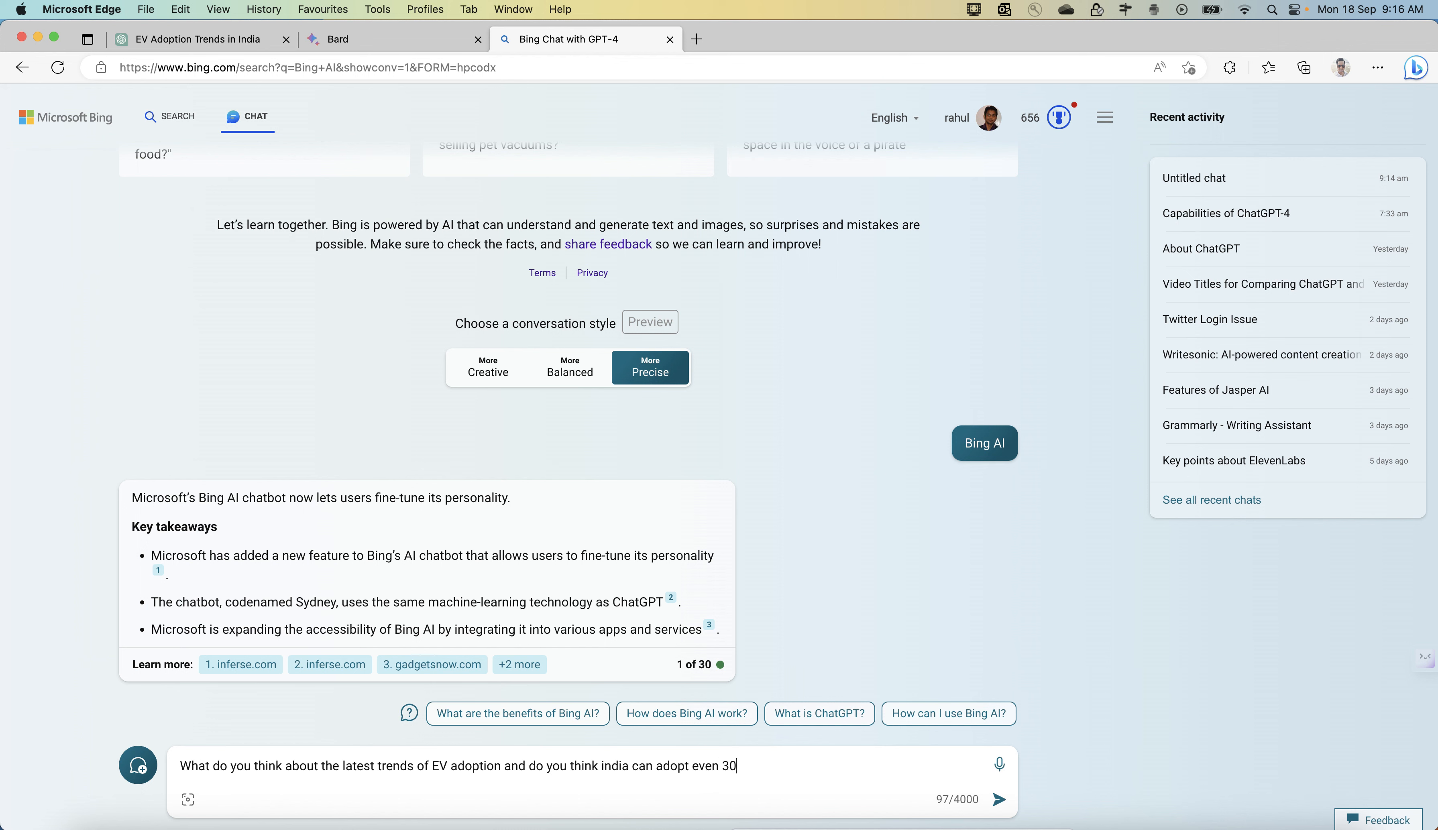
pyautogui.write('%')
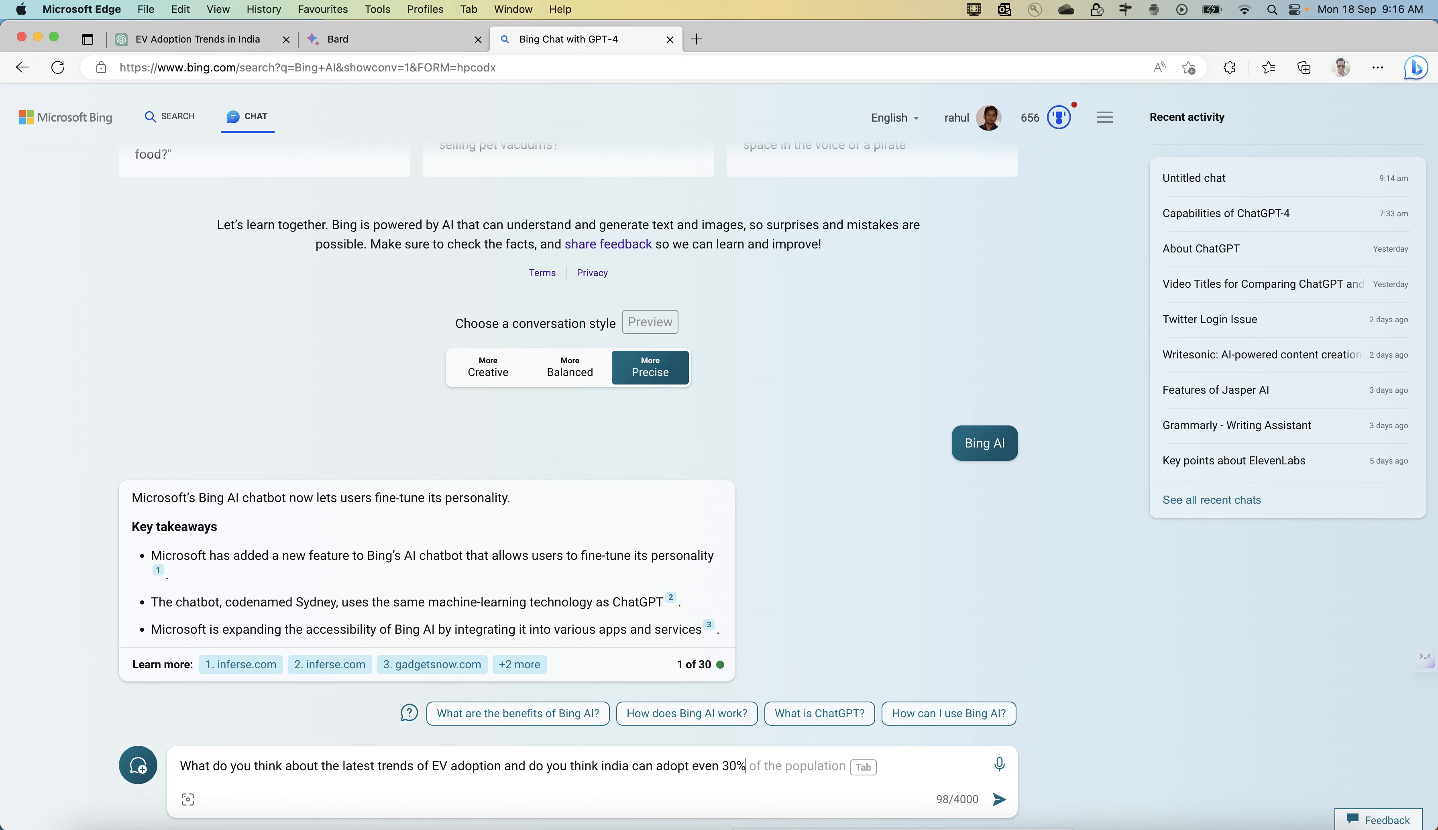
pyautogui.write('by 2010')
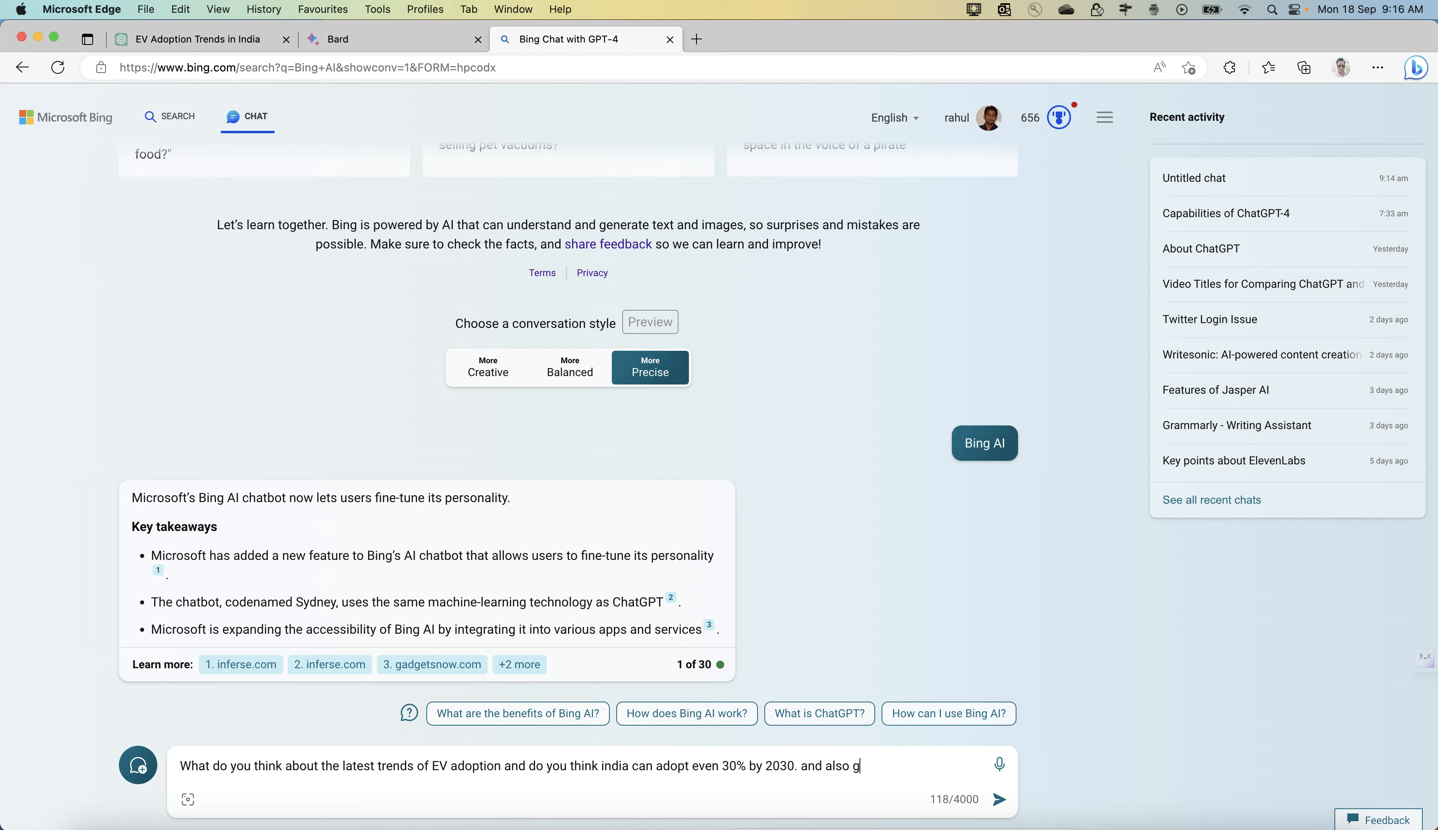
pyautogui.write('ive w')
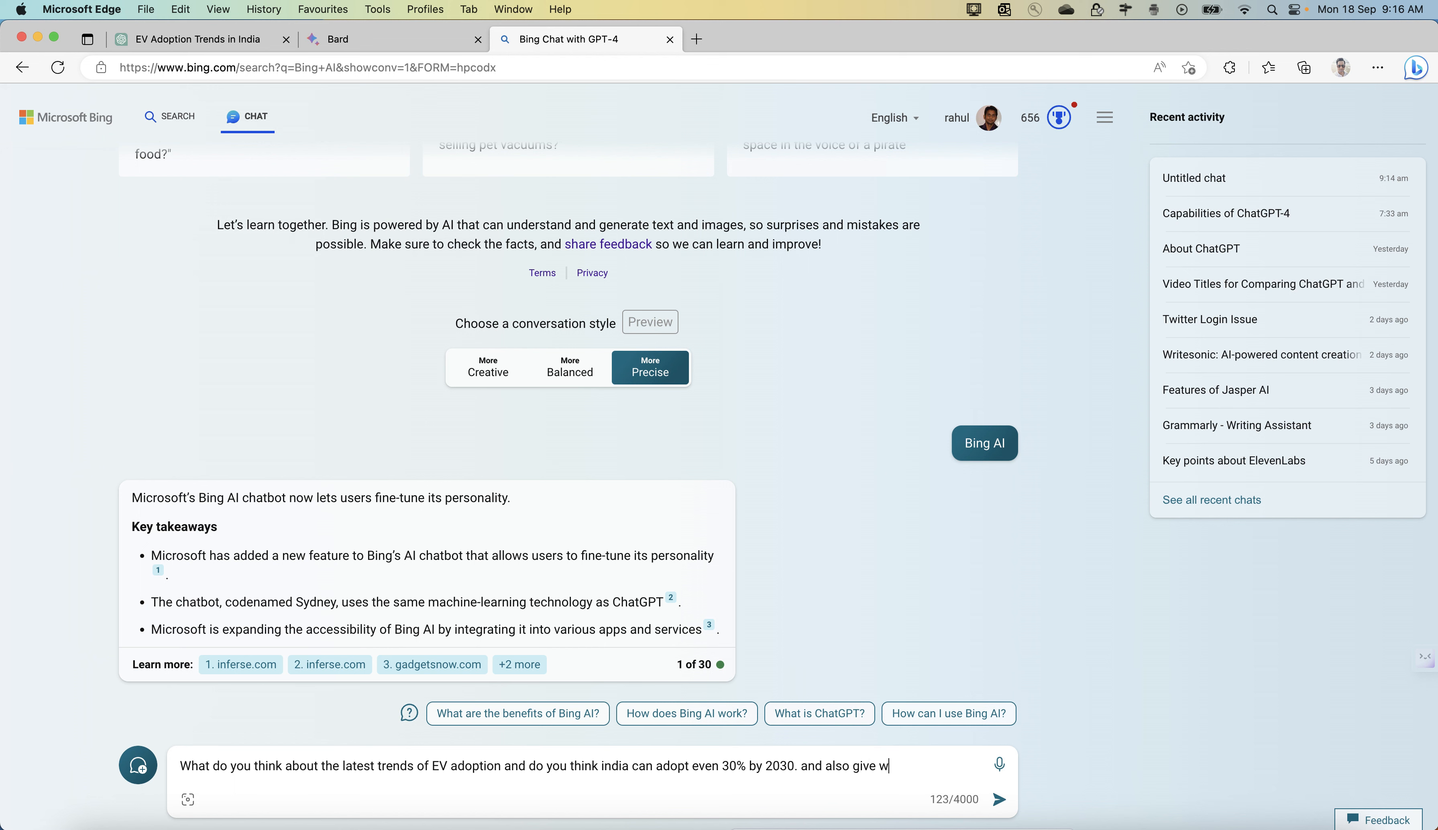
pyautogui.write('rld')
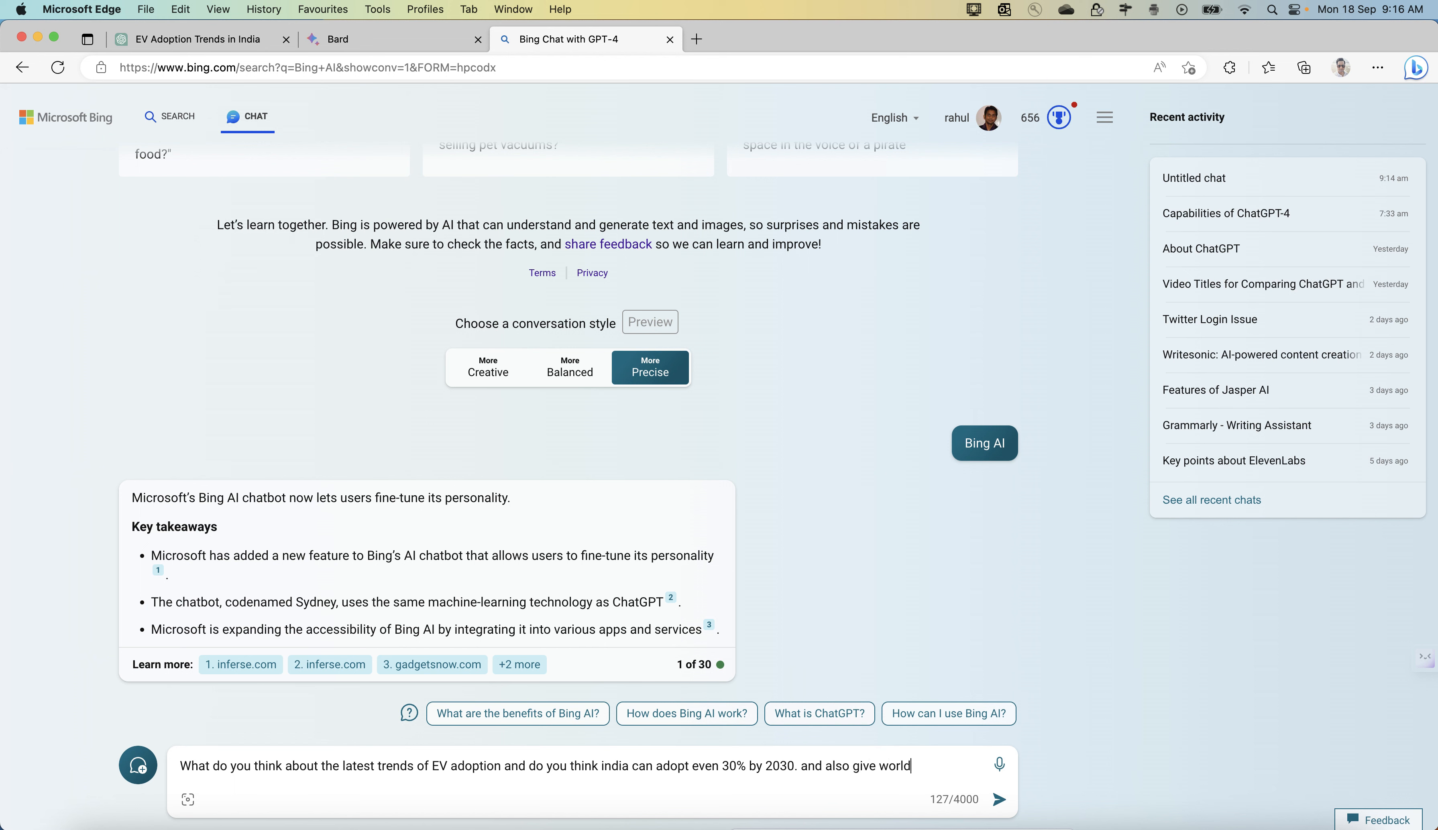
pyautogui.write('wide')
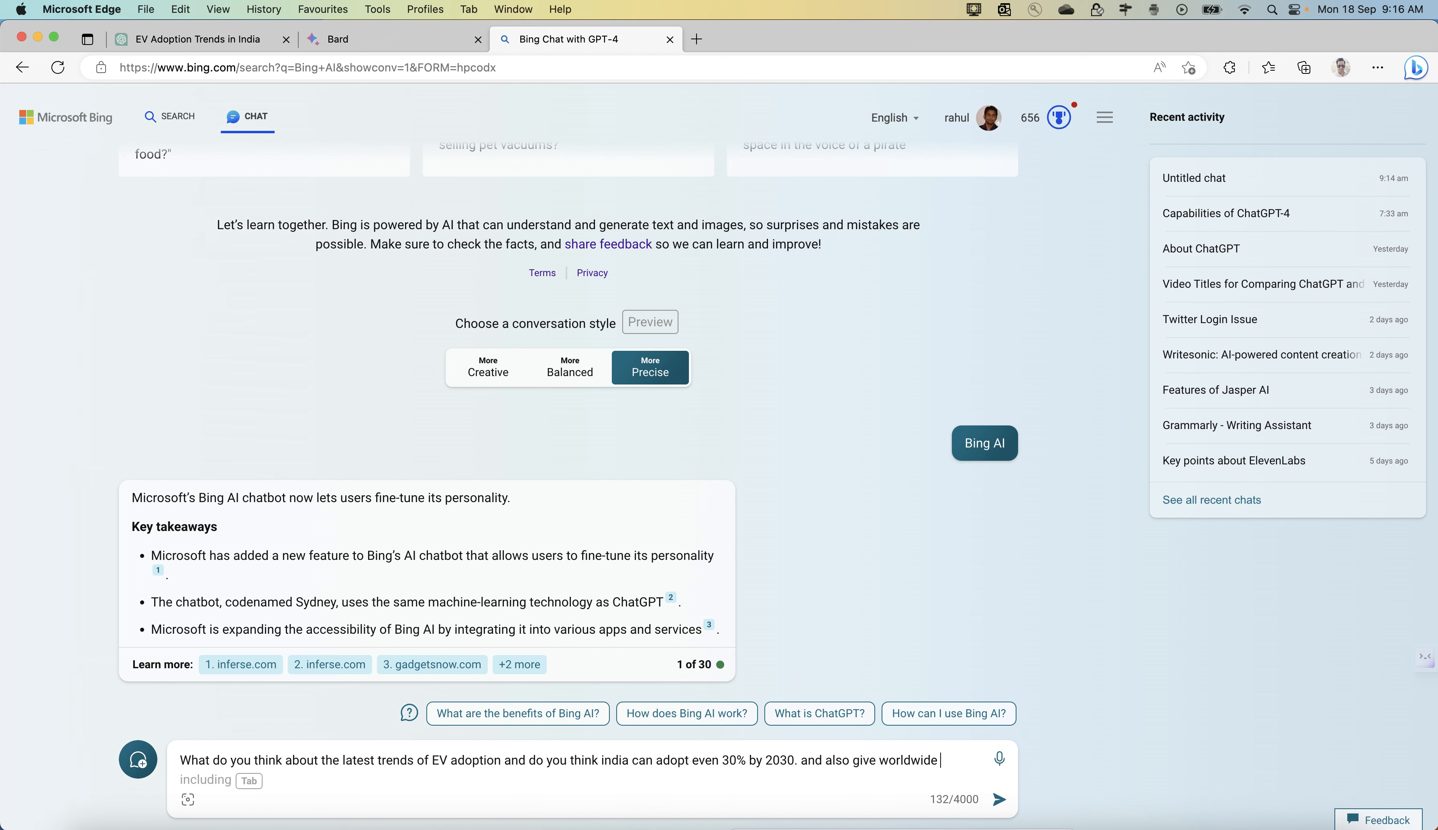
pyautogui.write('figure')
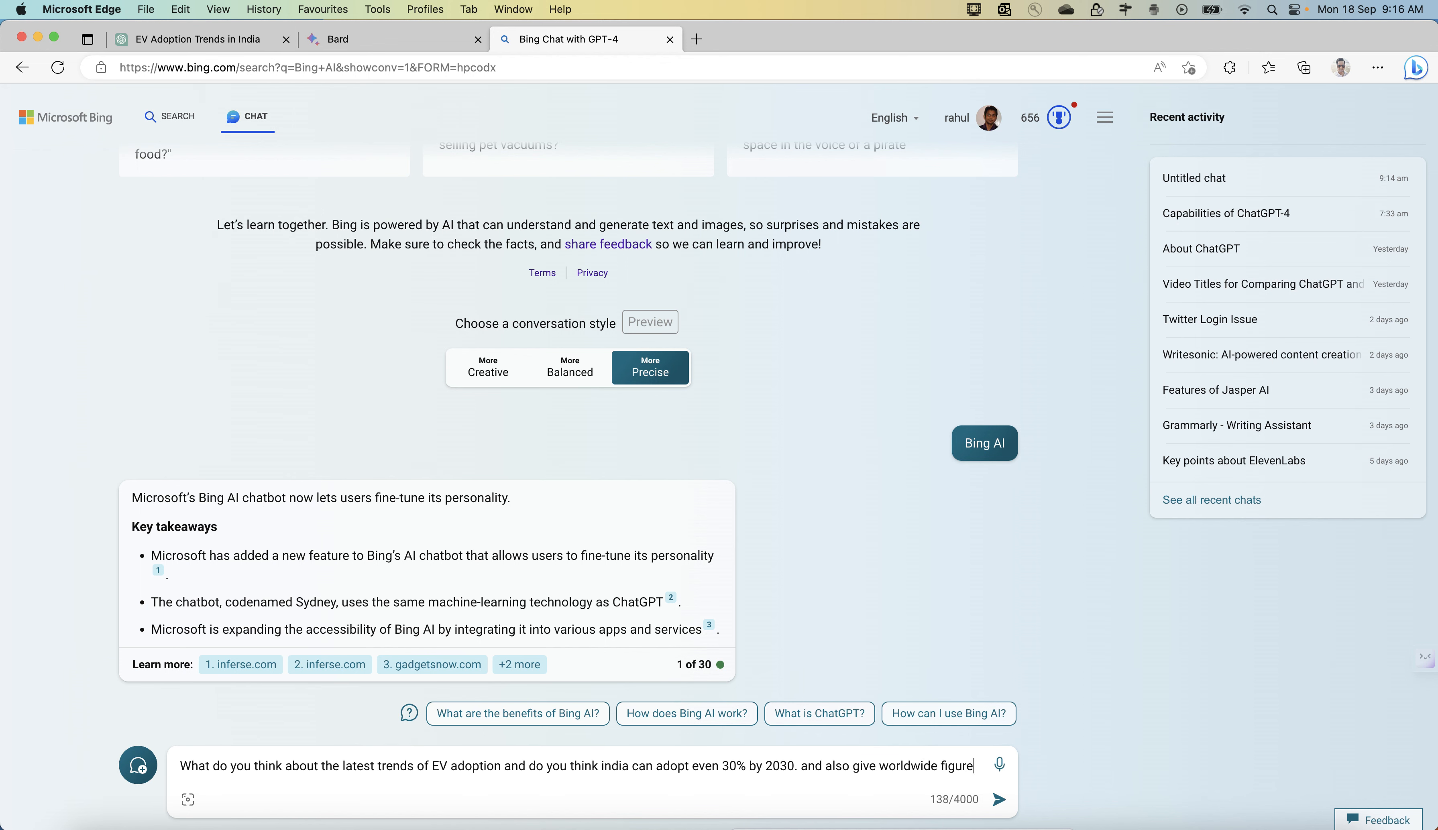
pyautogui.click(1000, 799)
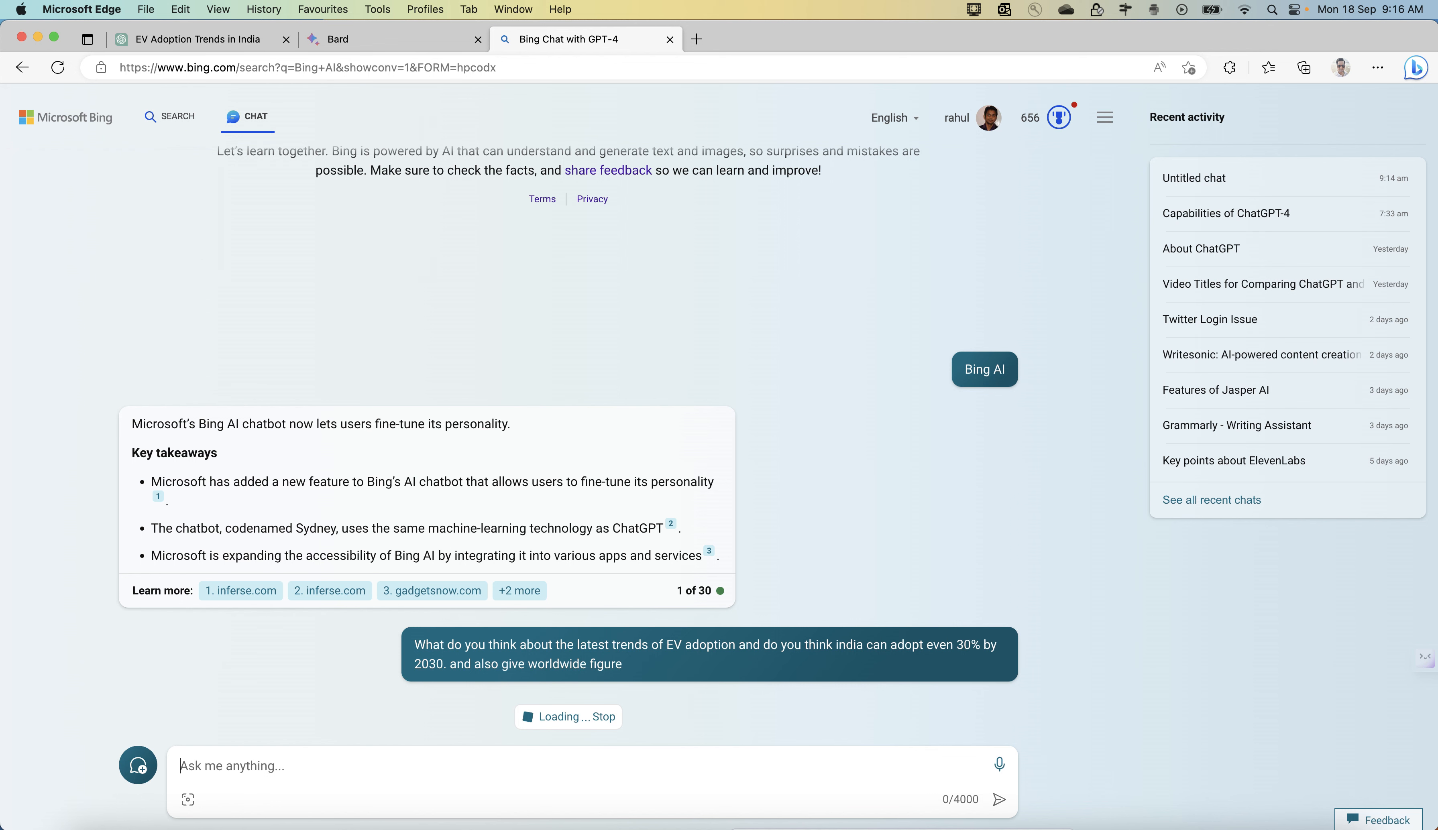
# Scroll through Bing Chat's full answer on global and Indian EV adoption by 2030
pyautogui.scroll(3)
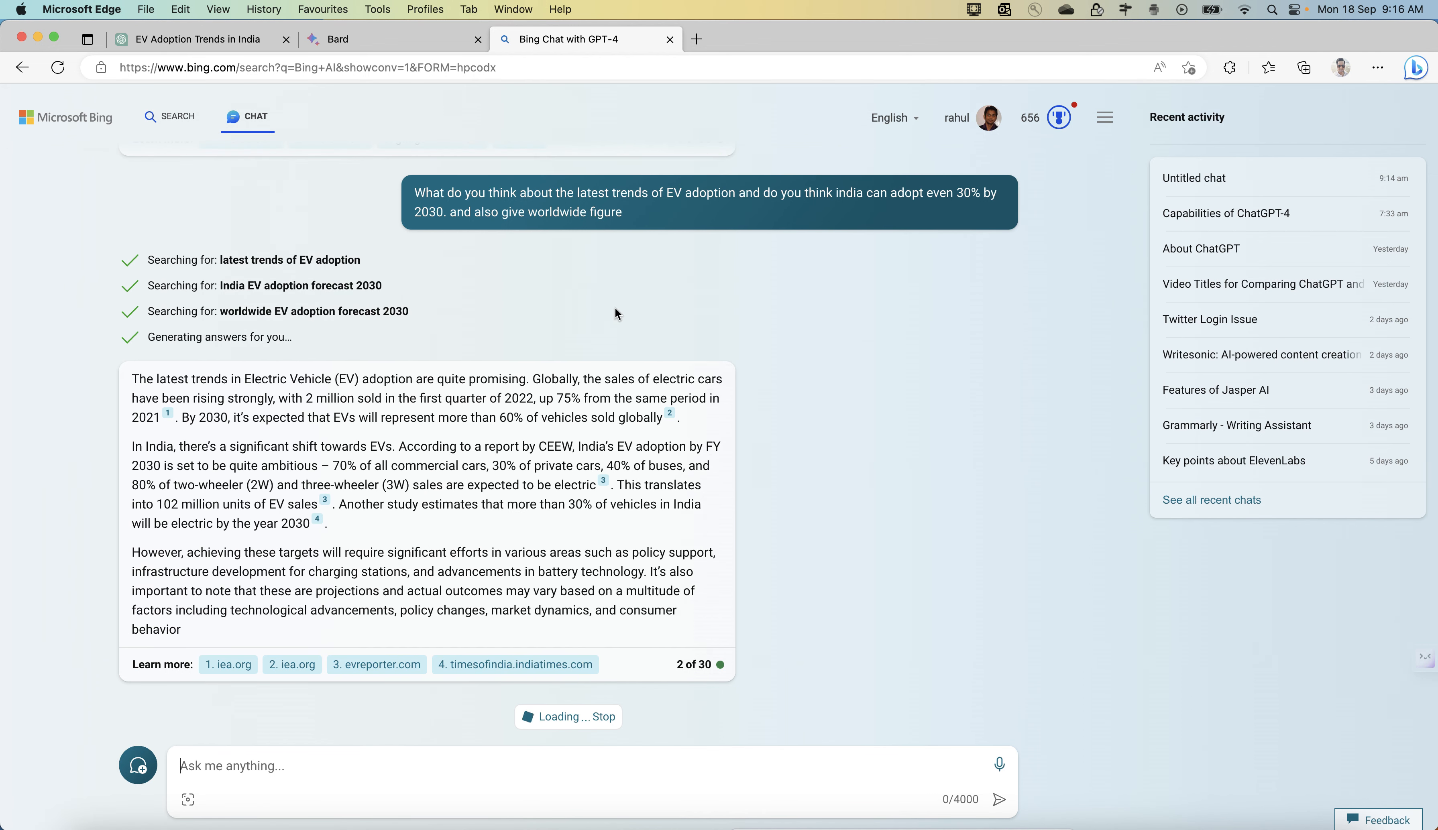
pyautogui.scroll(-3)
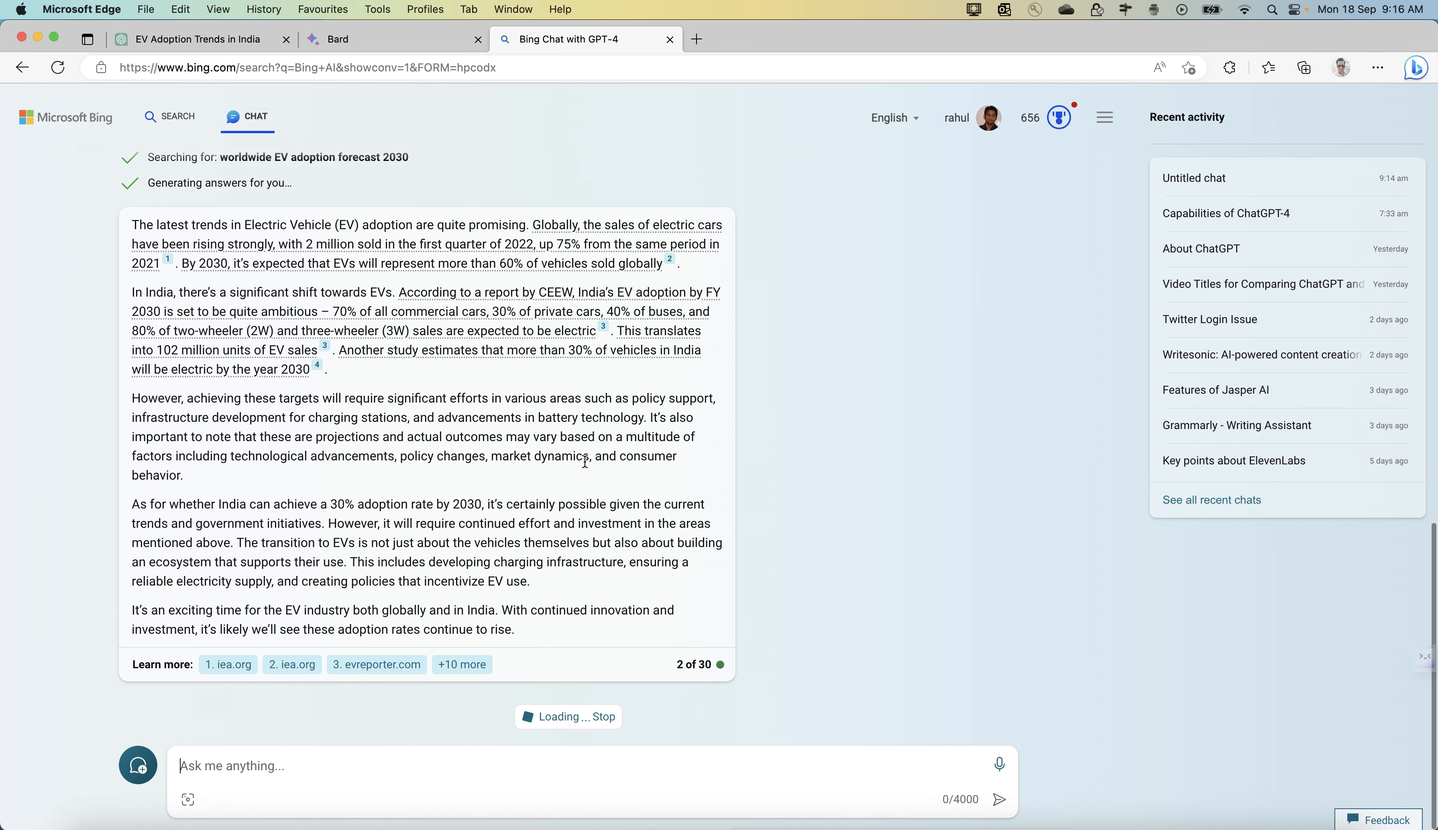
pyautogui.moveTo(723, 413)
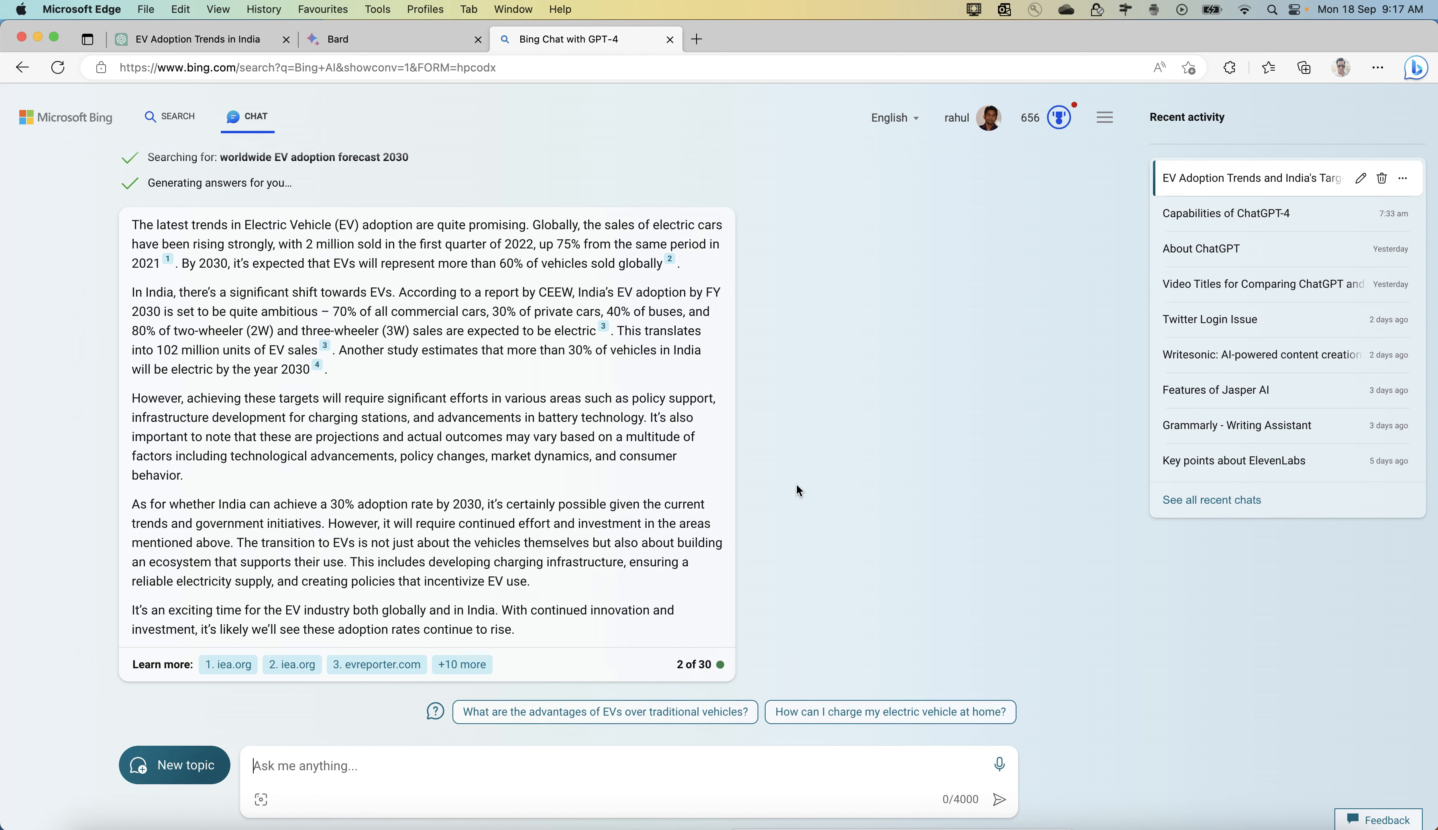
pyautogui.moveTo(804, 489)
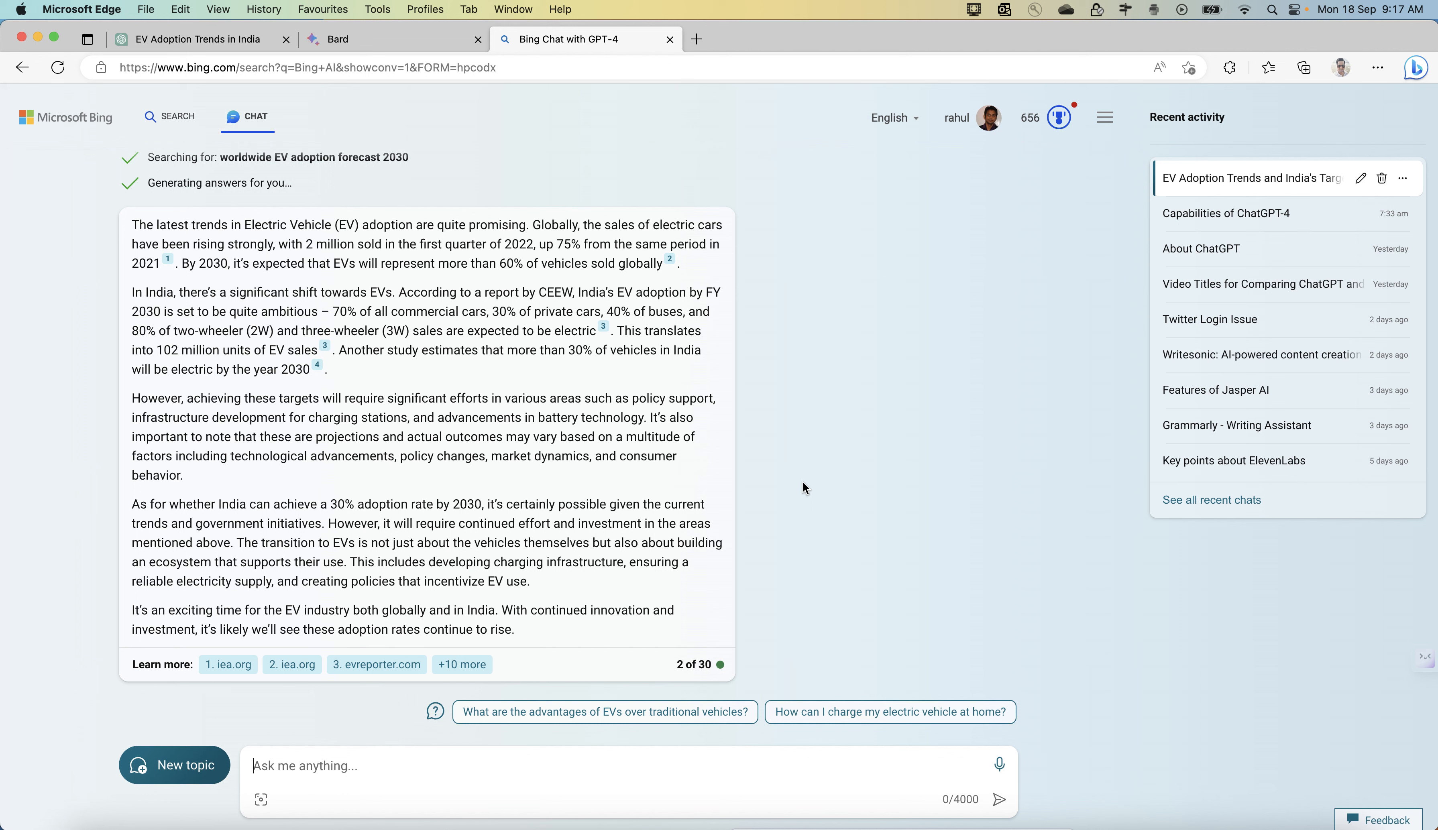
pyautogui.moveTo(837, 527)
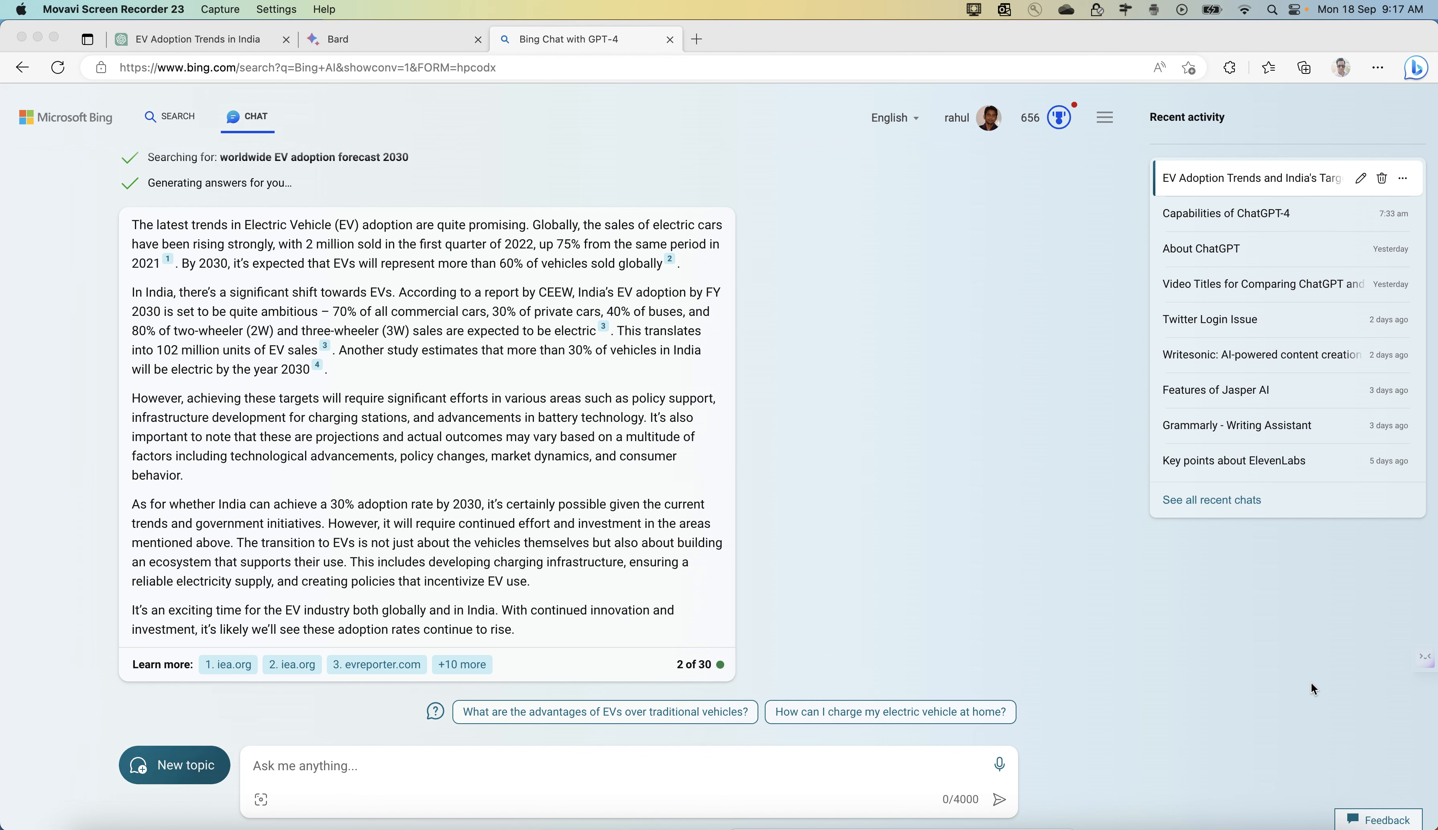
pyautogui.moveTo(1099, 294)
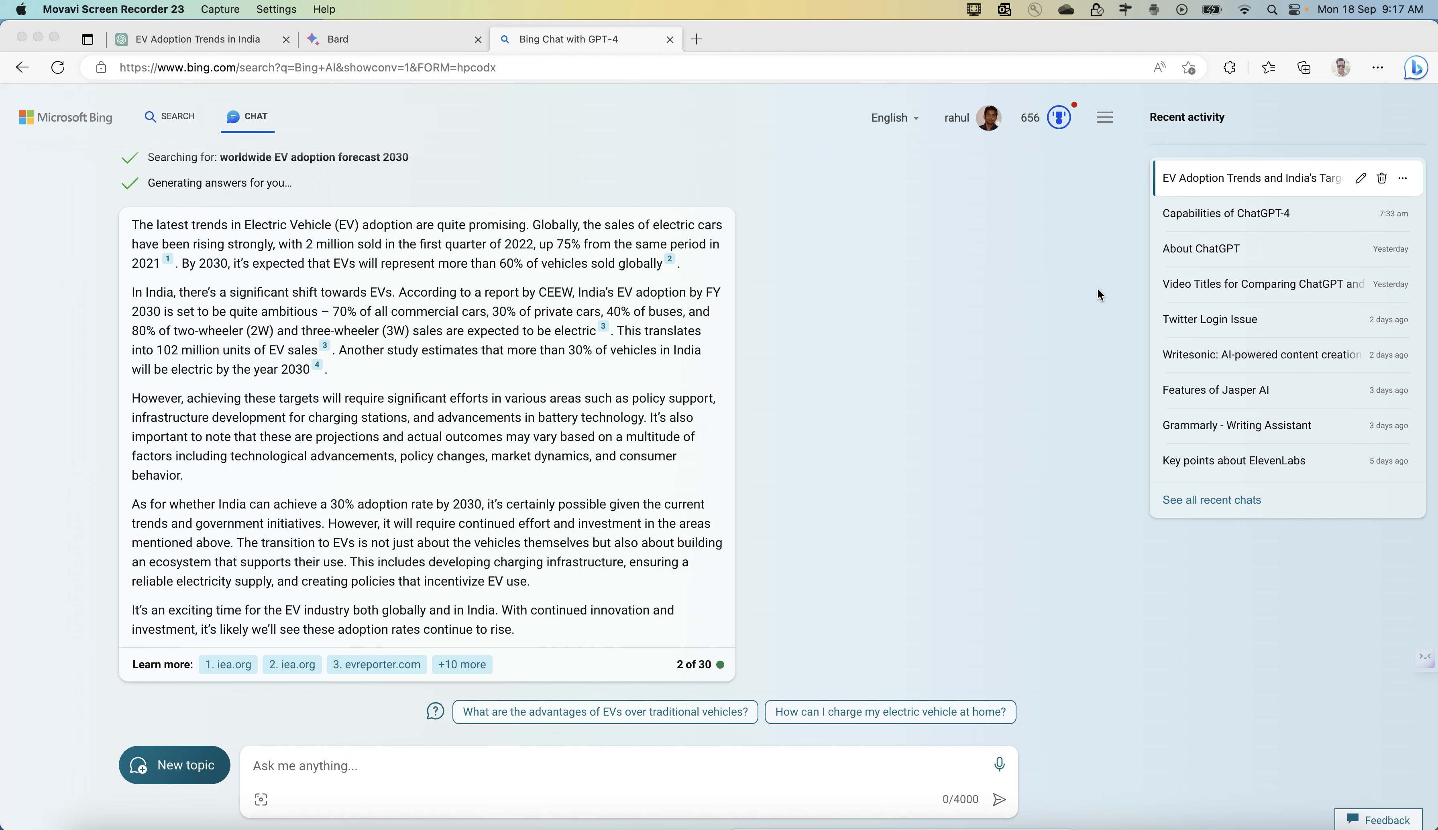
pyautogui.moveTo(1085, 330)
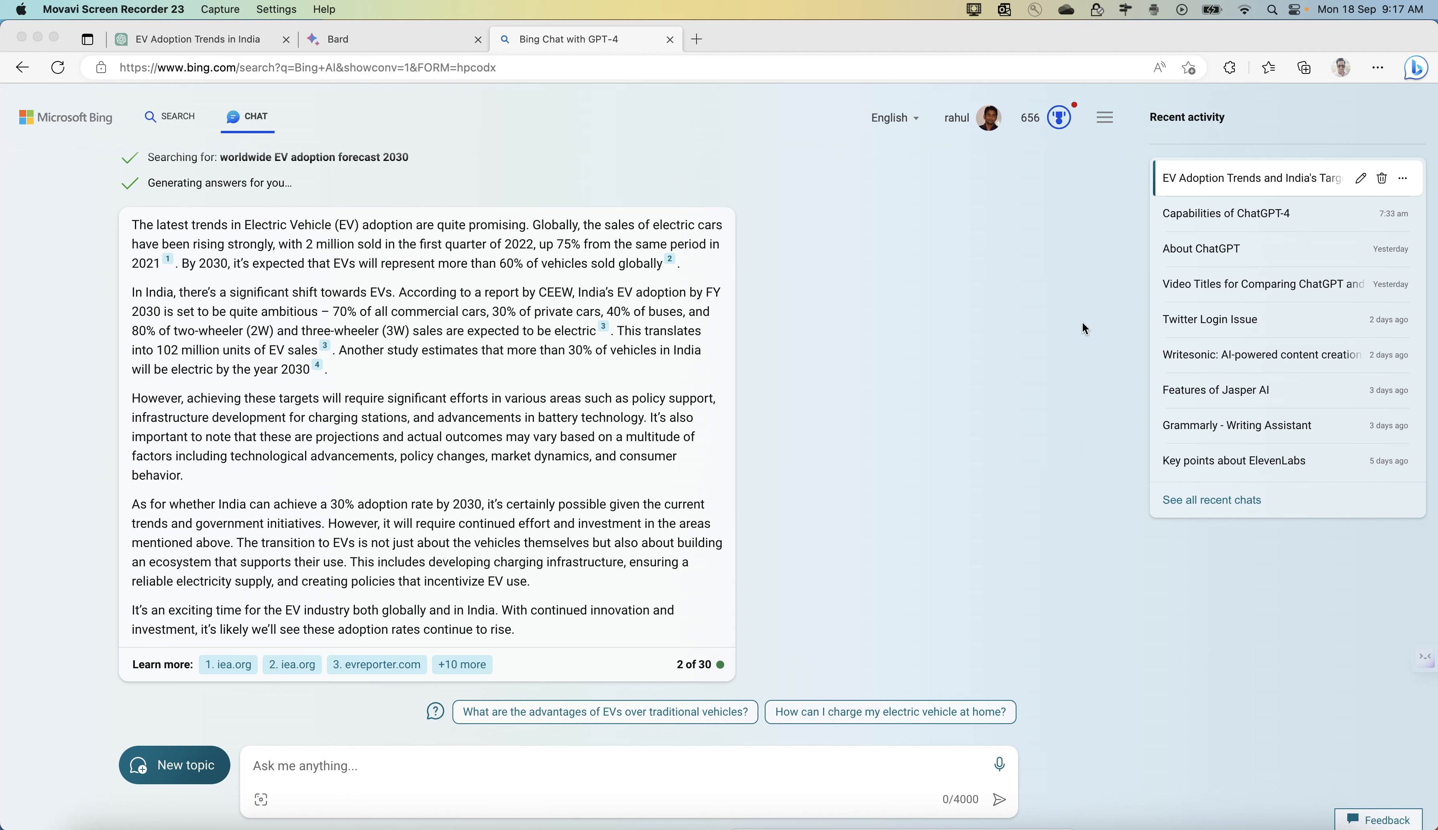